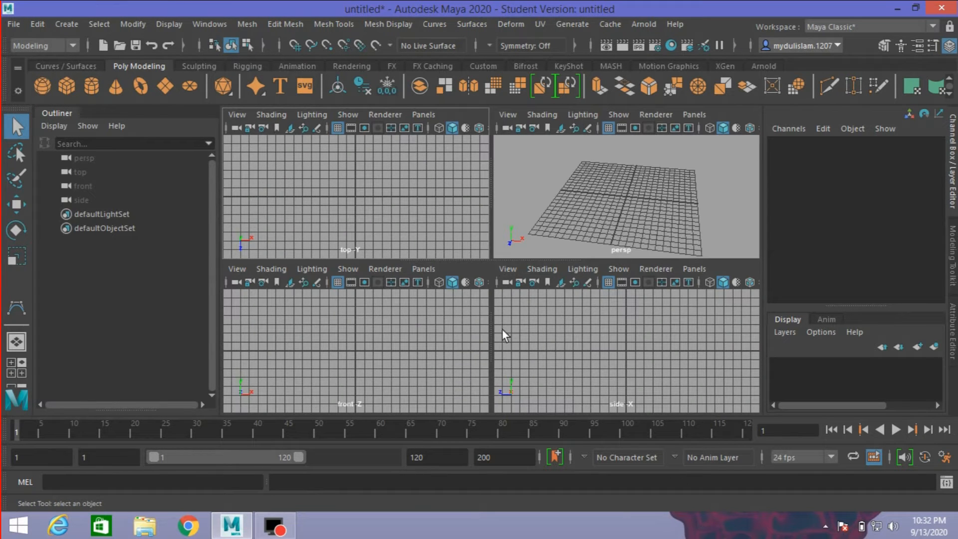
mouse_move(547, 343)
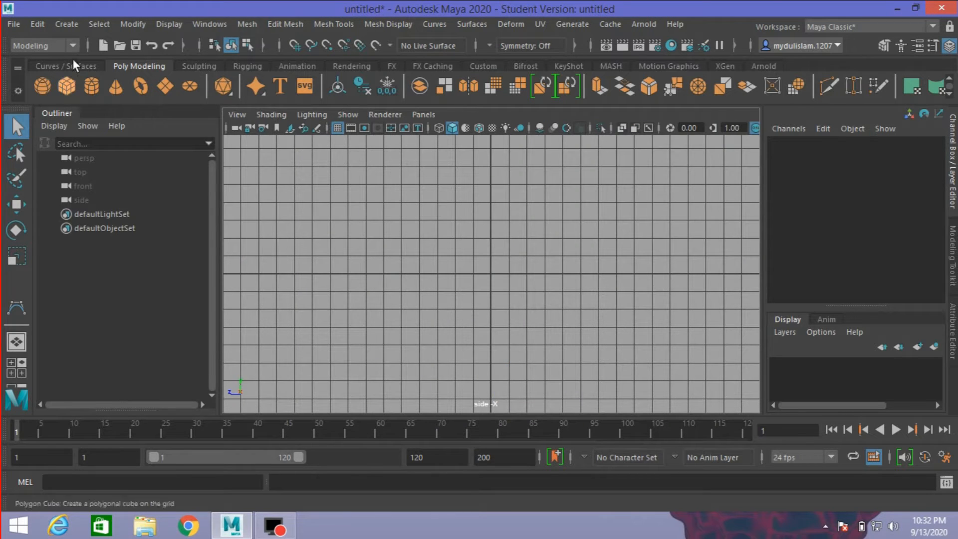
Step: Open the CV Curve Tool settings in the enlarged side view and set degree to 1 Linear
left_click(66, 24)
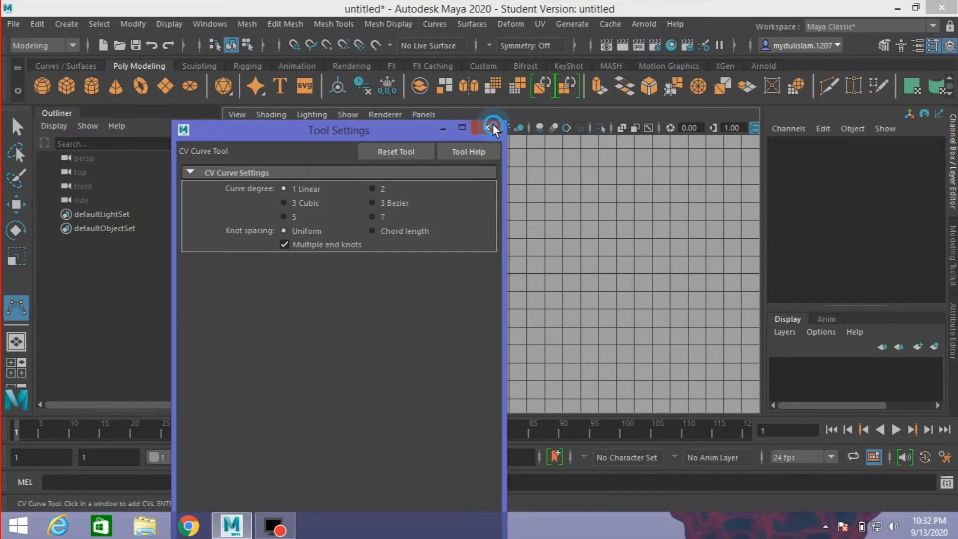
Step: Draw curve1 as a straight diagonal line through the origin, re-placing the misplaced end point
left_click(492, 128)
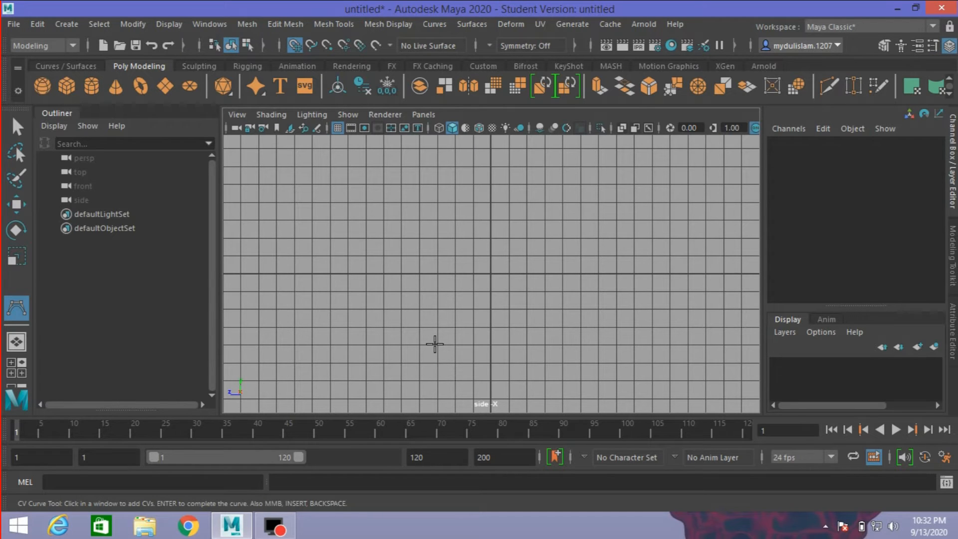
left_click(435, 343)
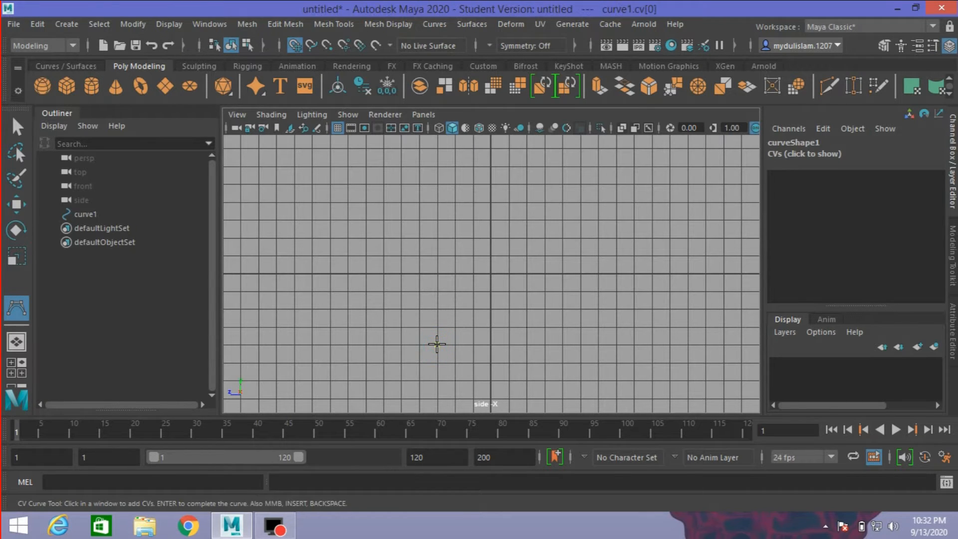
left_click(437, 345)
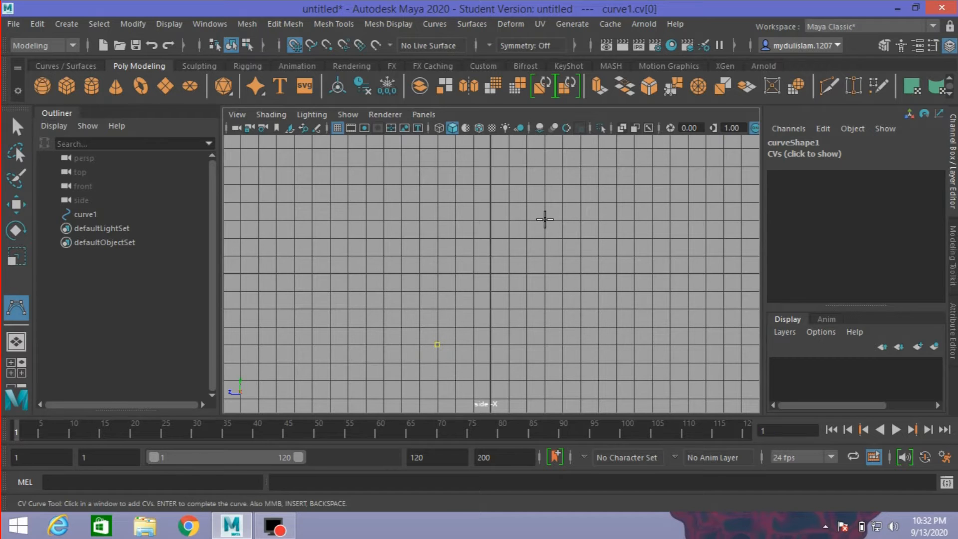
left_click(544, 220)
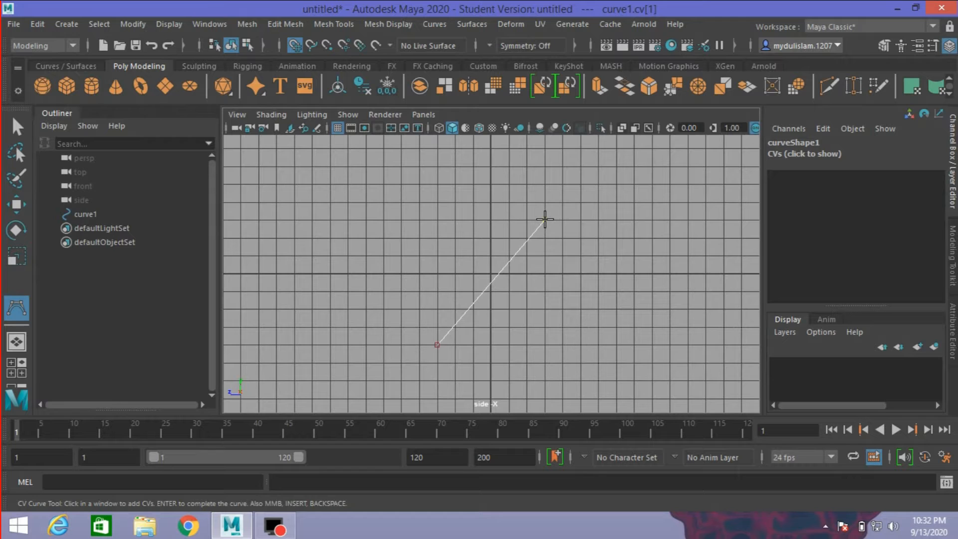
key("ctrl+z")
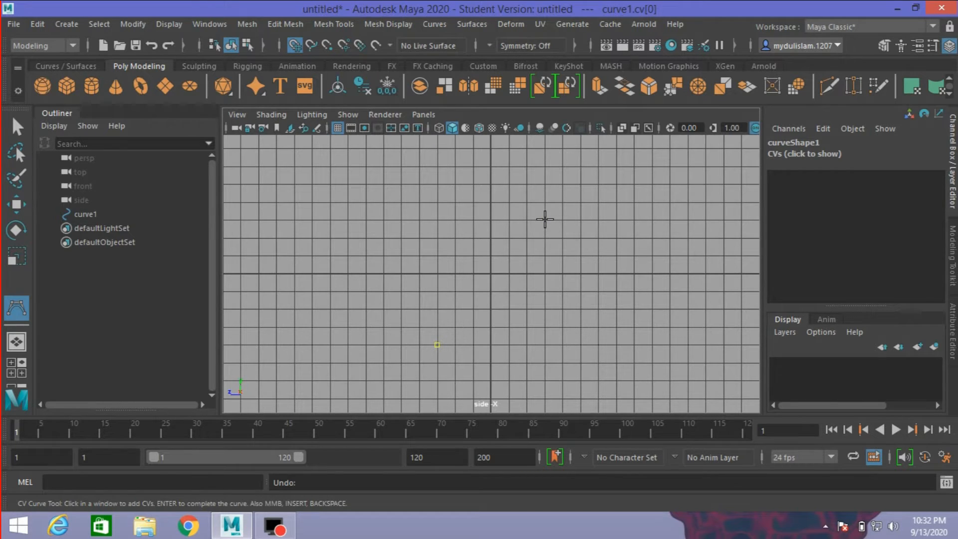
mouse_move(546, 200)
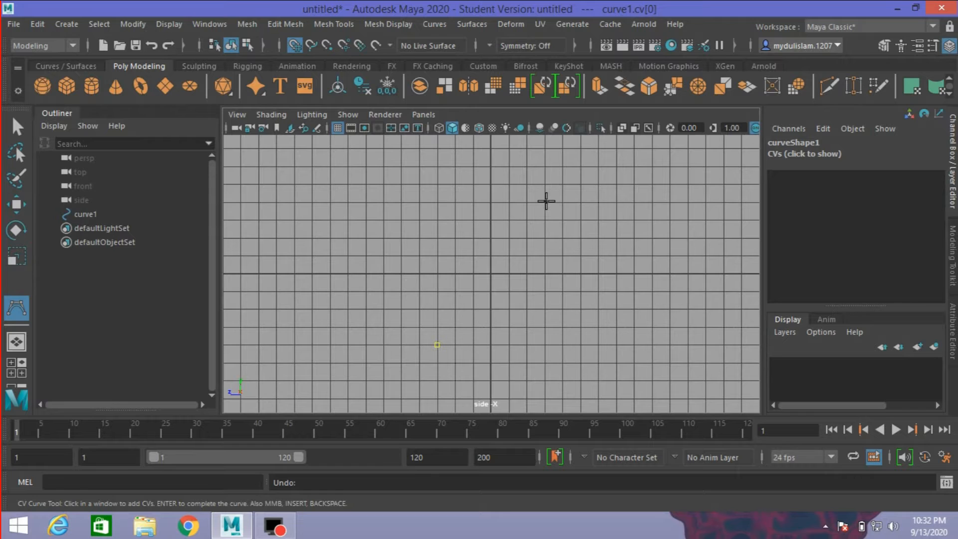
left_click(545, 201)
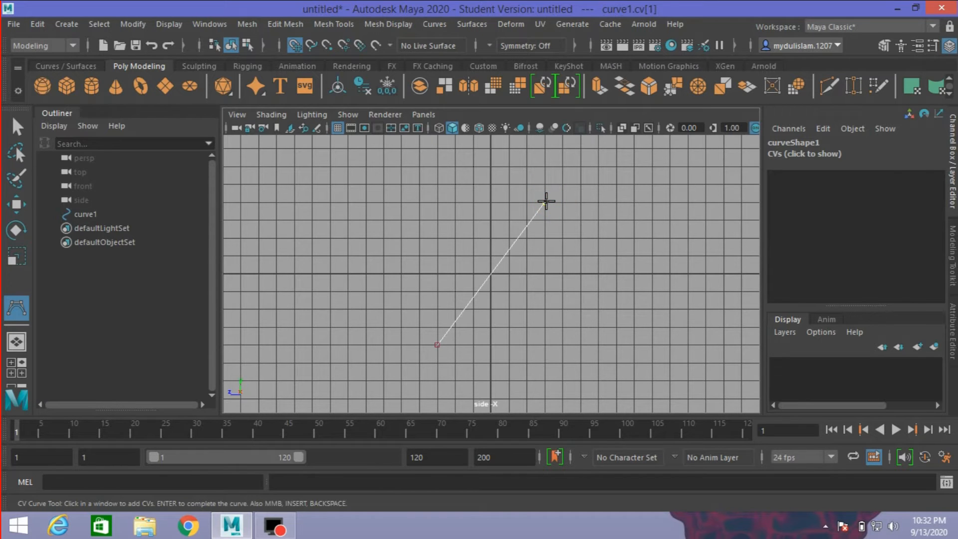
left_click(16, 126)
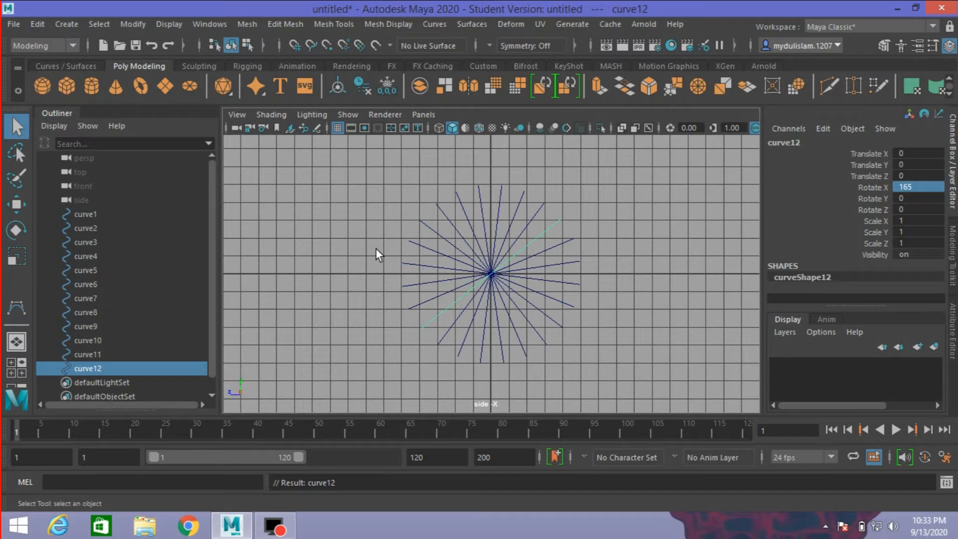
mouse_move(321, 517)
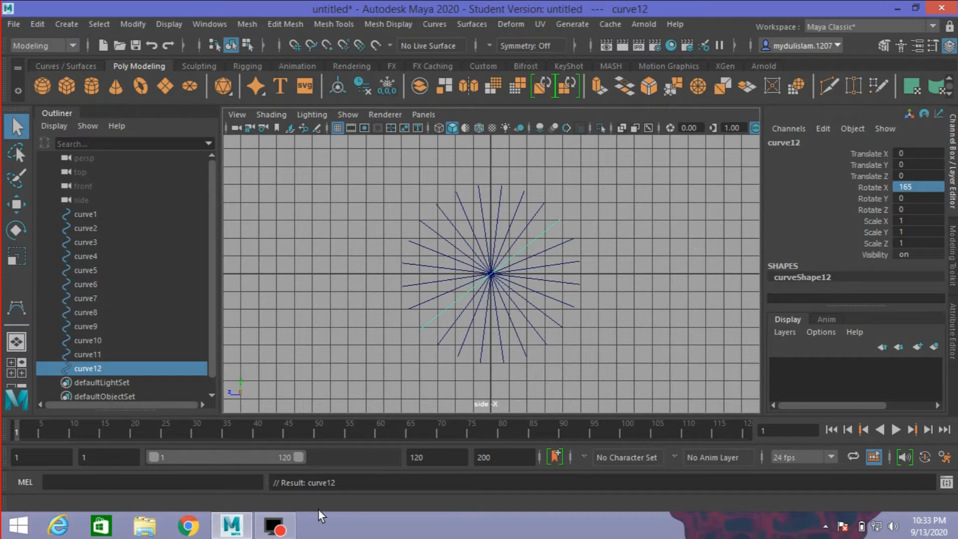
mouse_move(339, 489)
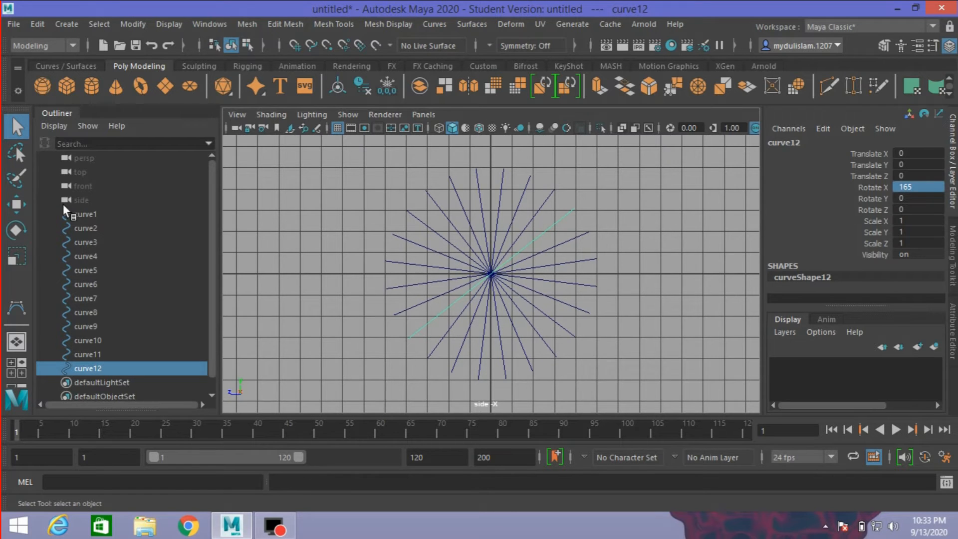
Step: With curve snapping on, draw a short Bezier strand between the top spoke and its neighbour
left_click(66, 24)
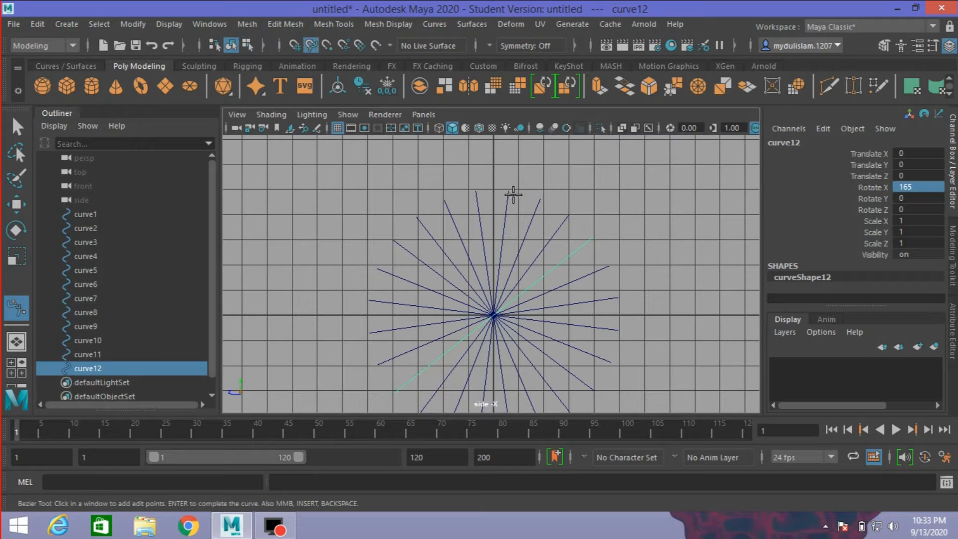
mouse_move(518, 198)
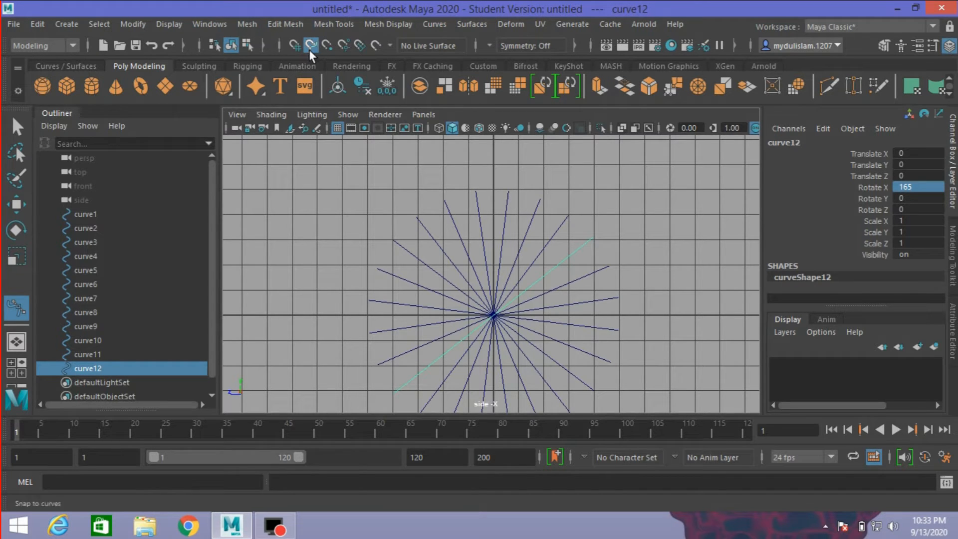
left_click(309, 44)
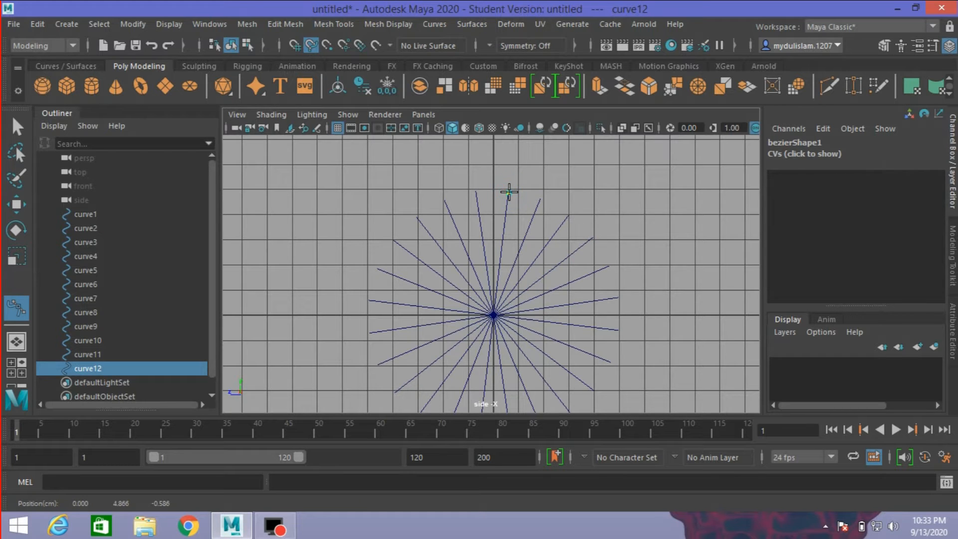
left_click(509, 194)
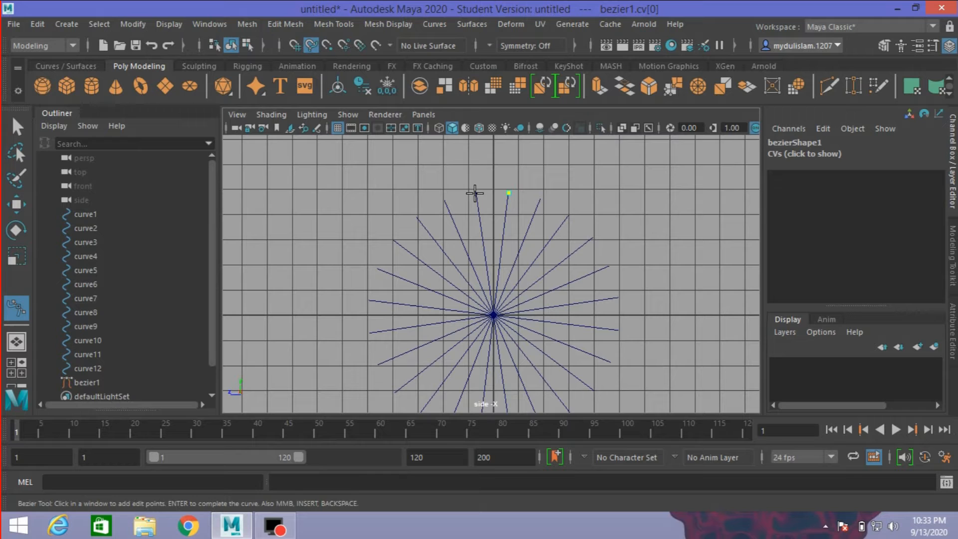
left_click(475, 194)
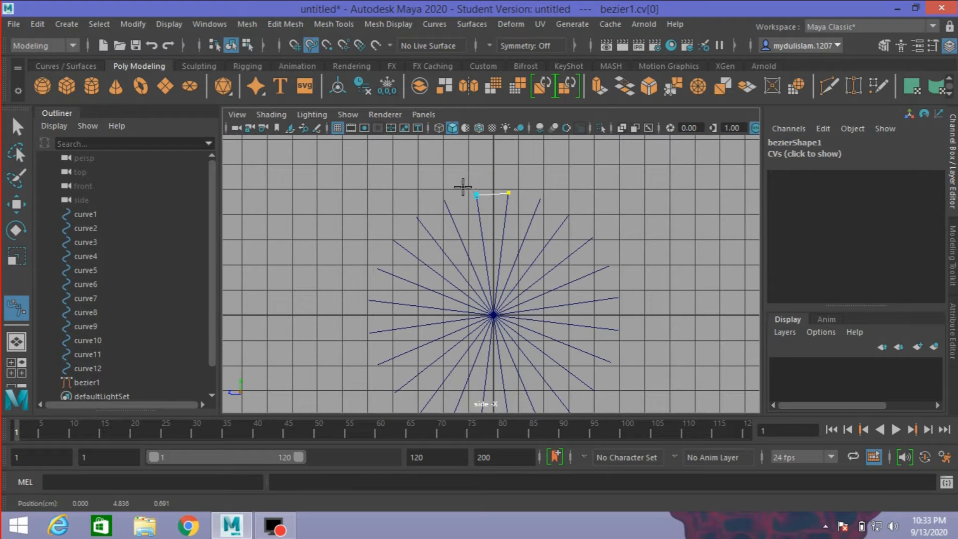
left_click(463, 186)
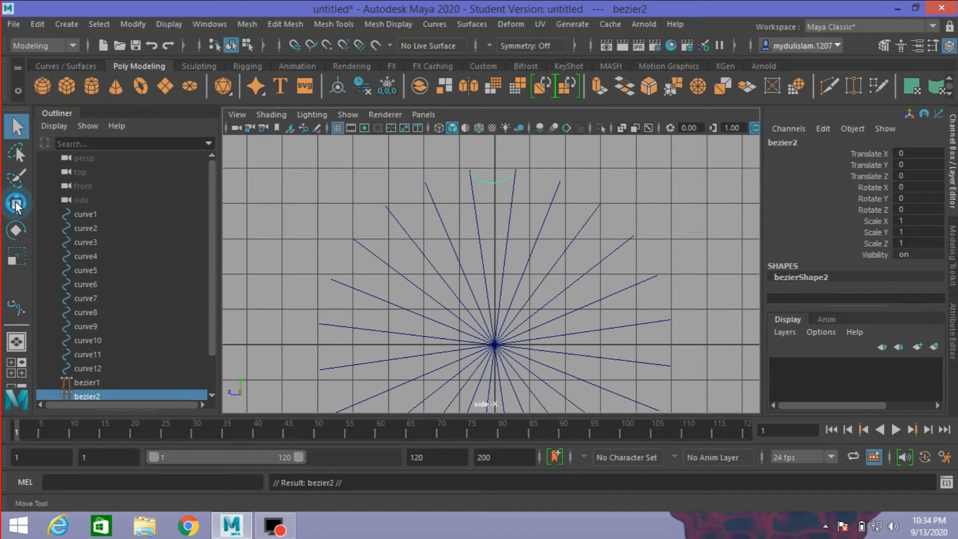
Step: Lower the Bezier strand toward the centre and shrink it slightly to fit the spokes
left_click(133, 24)
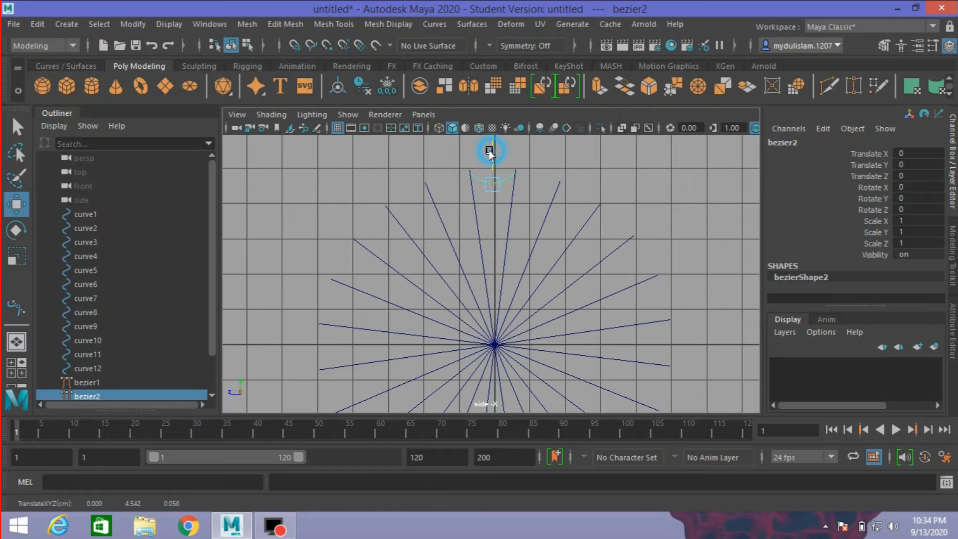
left_click_drag(489, 152, 494, 167)
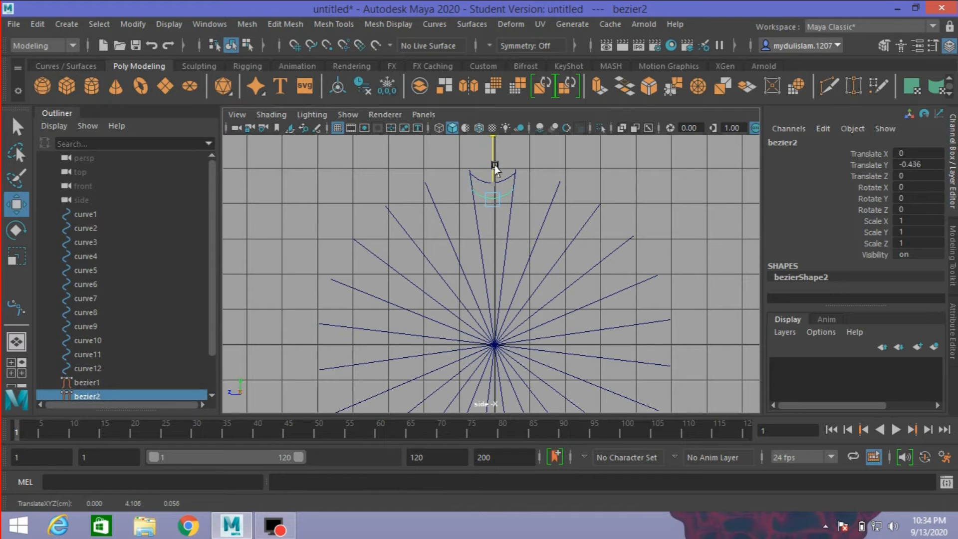
left_click_drag(493, 168, 494, 170)
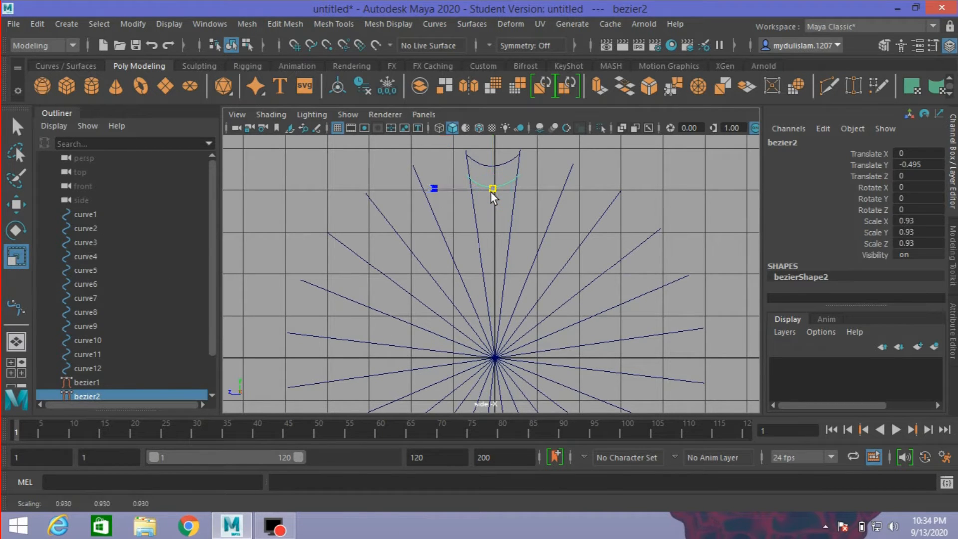
left_click_drag(492, 190, 489, 199)
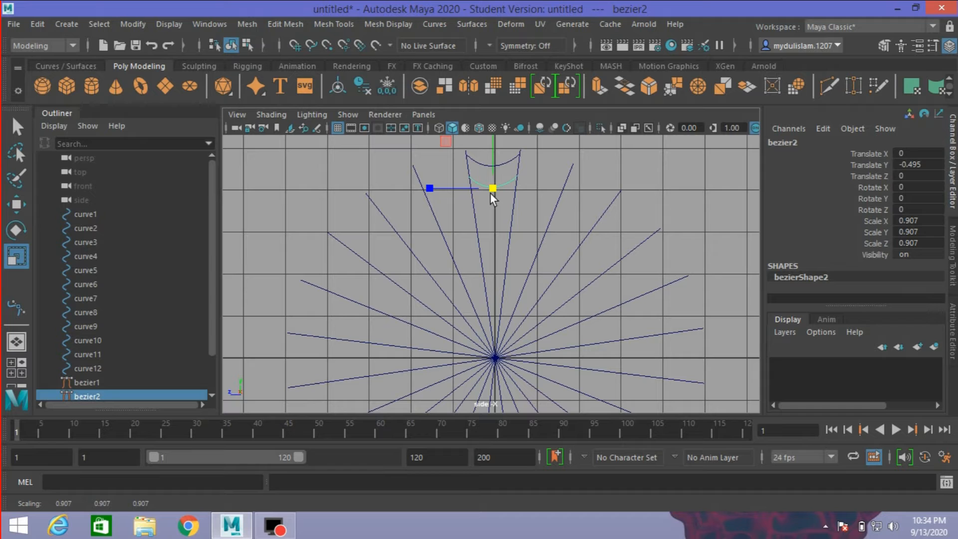
Step: Add smaller arc copies further down the spoke, resizing each to fit between spokes
left_click(16, 203)
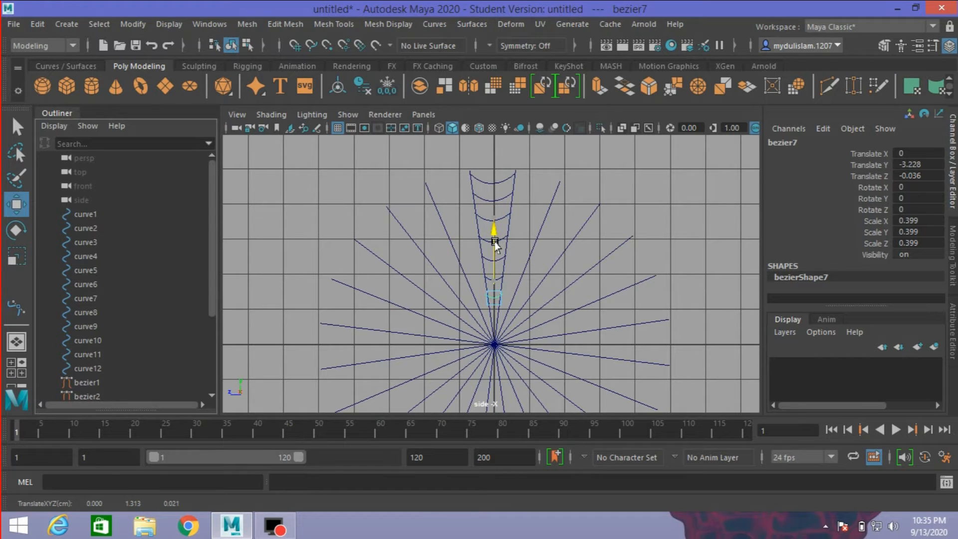
left_click_drag(495, 229, 495, 250)
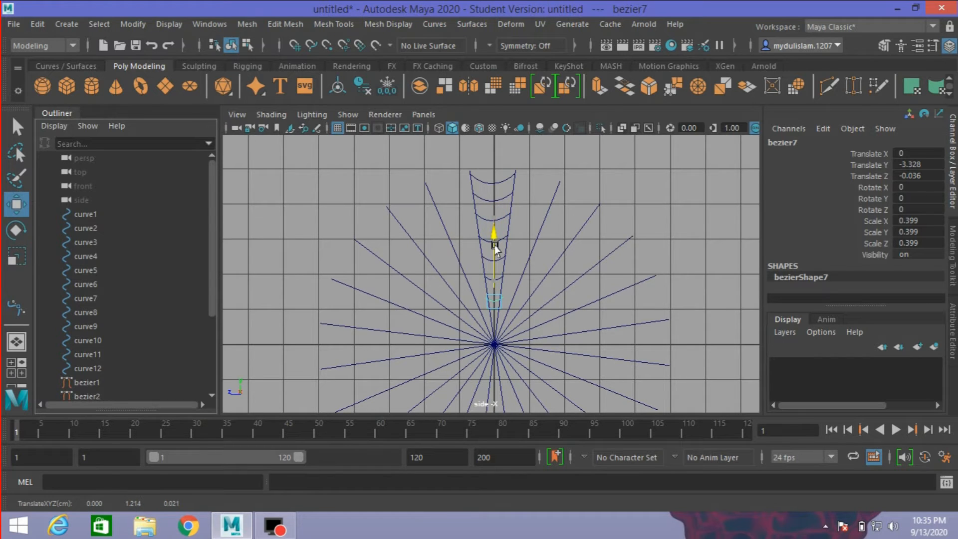
left_click(16, 260)
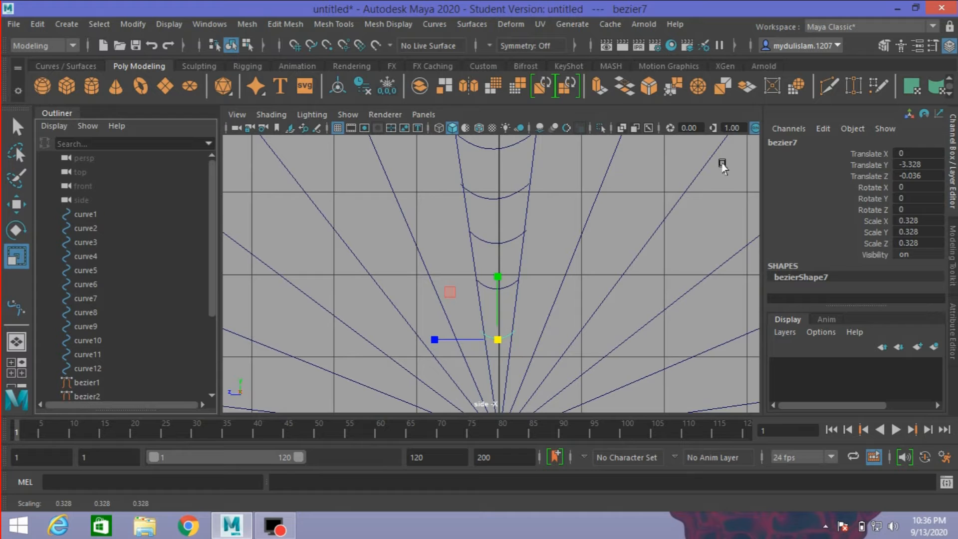
mouse_move(754, 134)
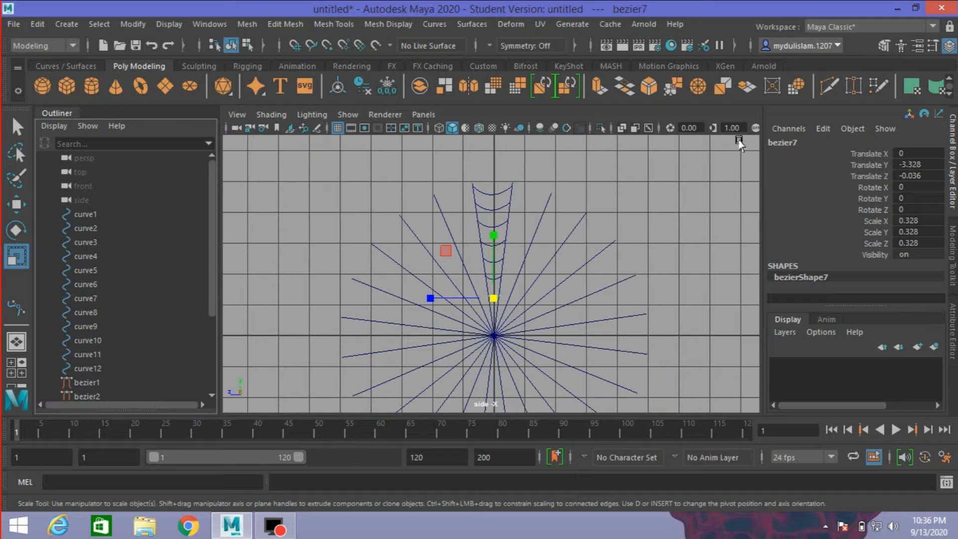
mouse_move(700, 186)
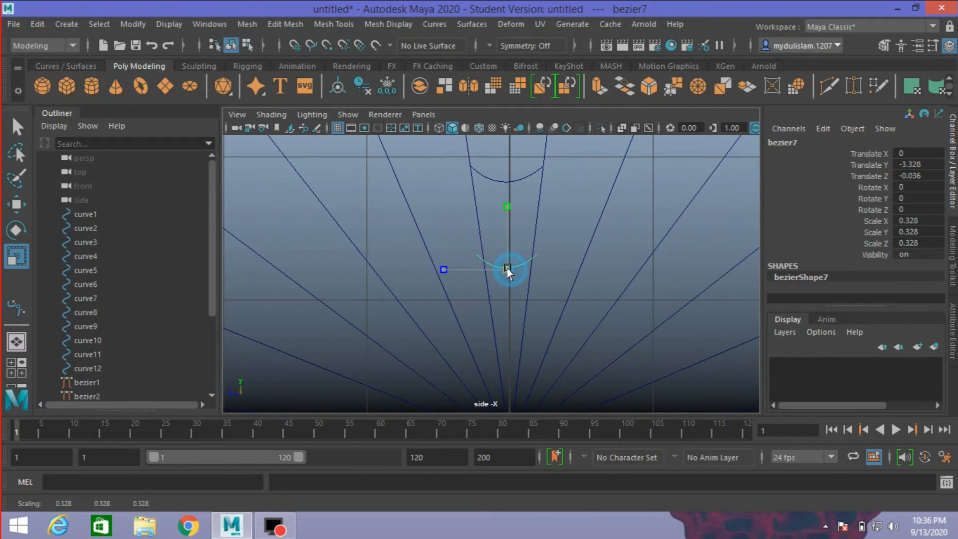
left_click_drag(507, 269, 503, 275)
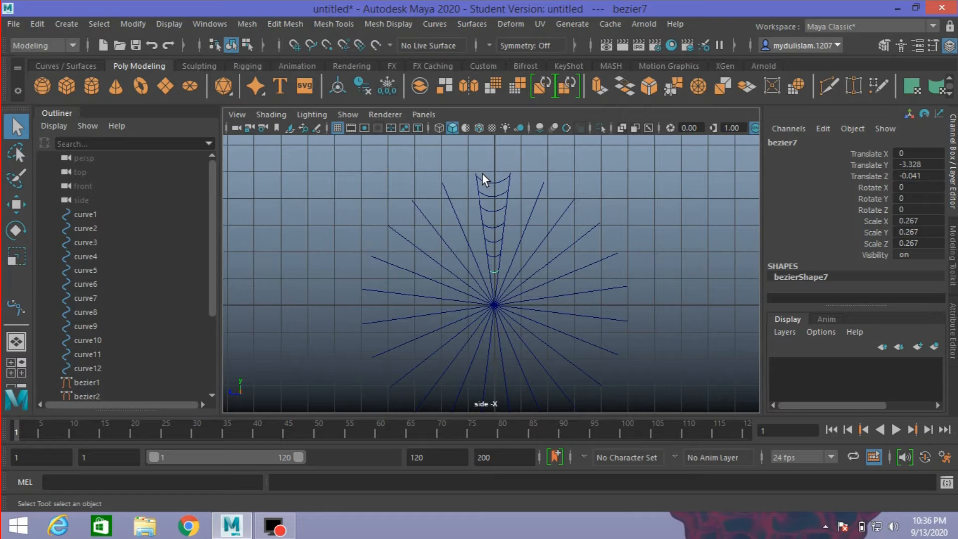
Step: Select the seven stacked Bezier arcs and group them as group1
left_click_drag(492, 177, 498, 251)
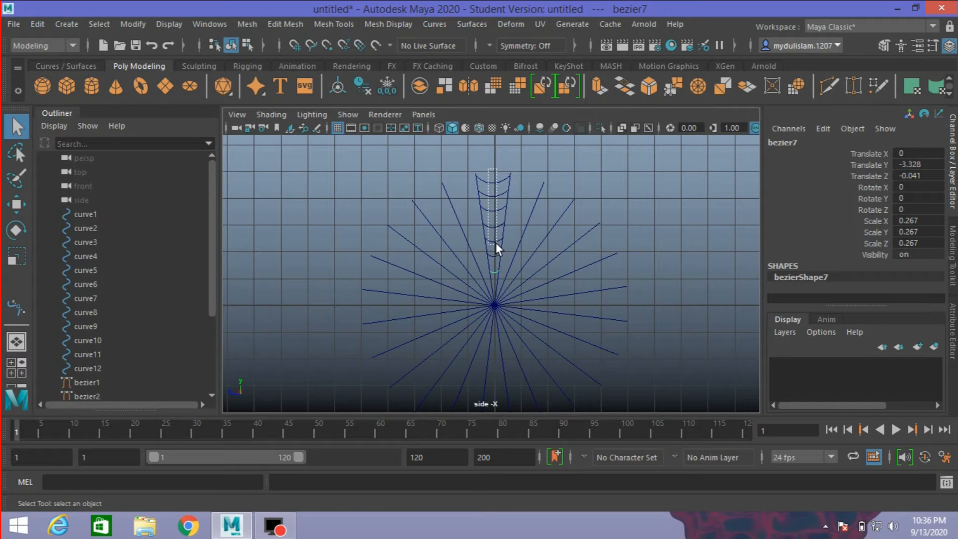
left_click(86, 381)
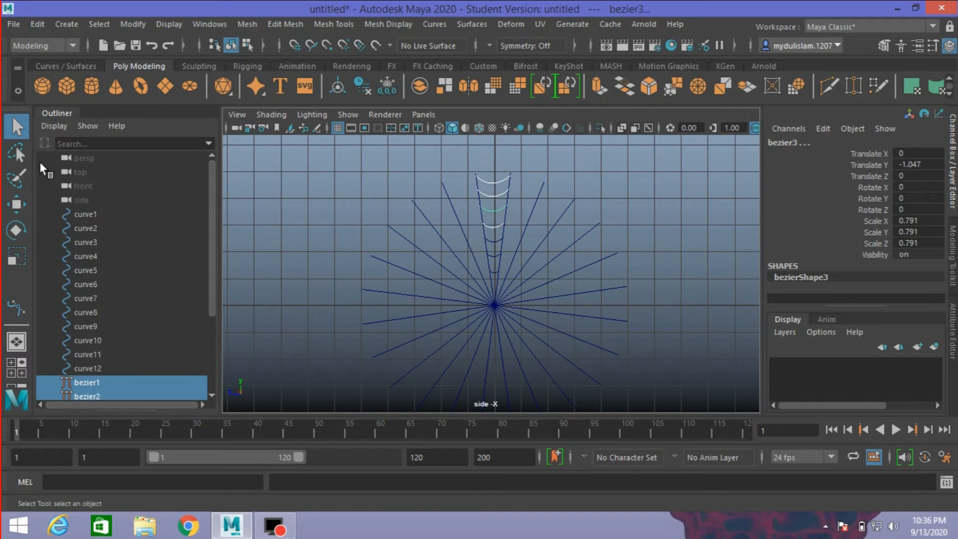
left_click(493, 238)
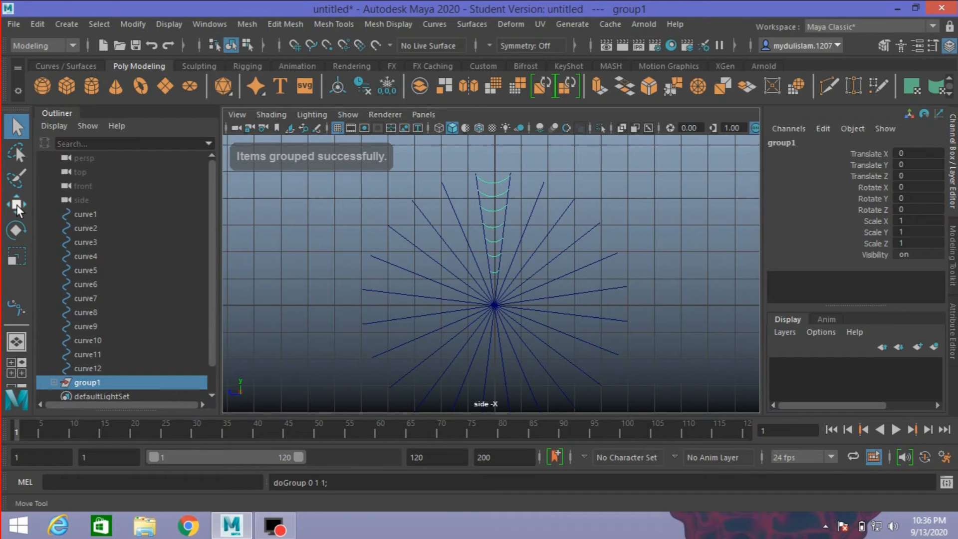
left_click(16, 204)
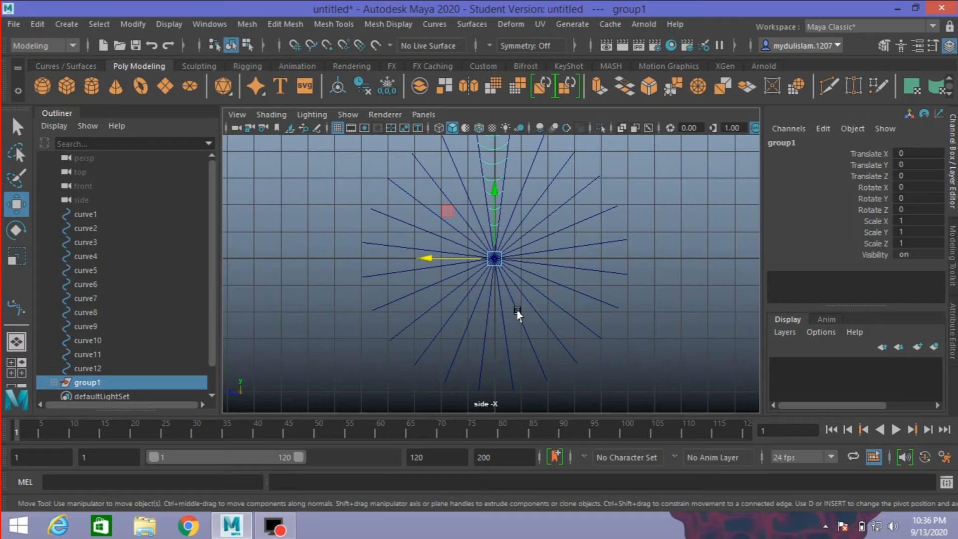
mouse_move(516, 281)
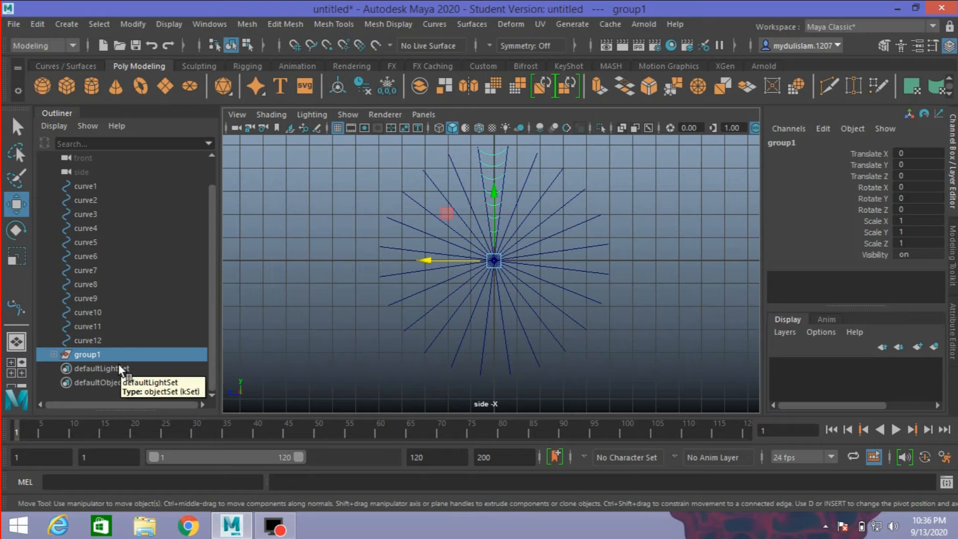
Step: Reset the arc group's transforms and rotate duplicated copies to 135 and -135 degrees
left_click(132, 24)
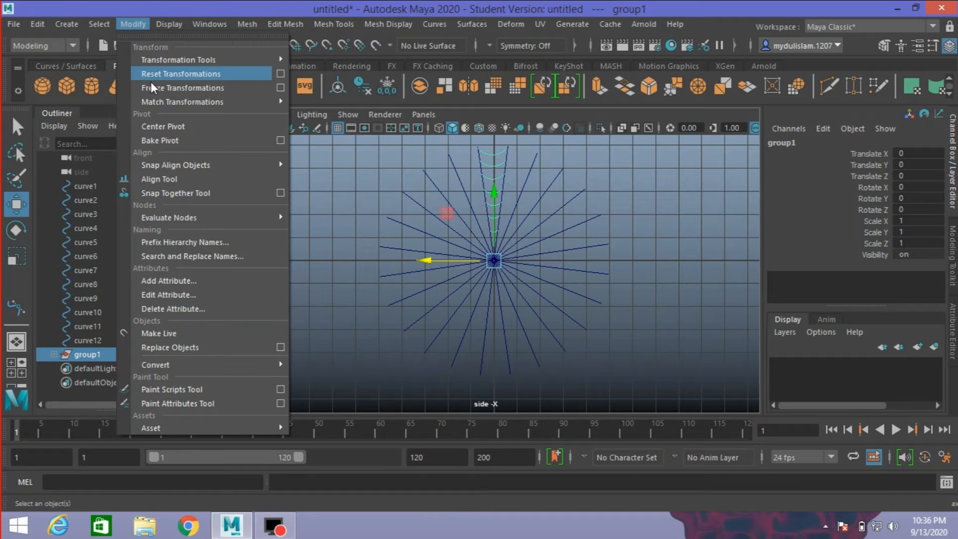
left_click(179, 73)
type("45")
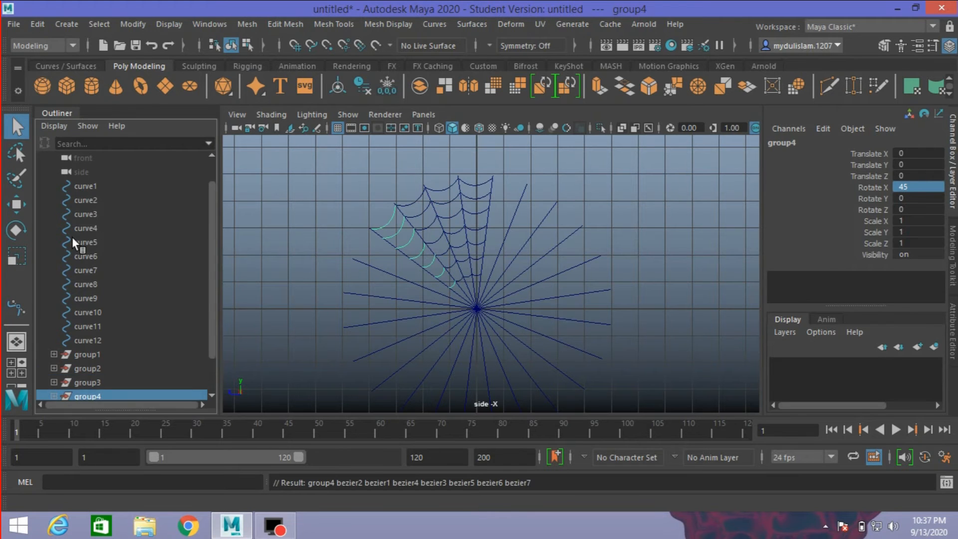
type("135")
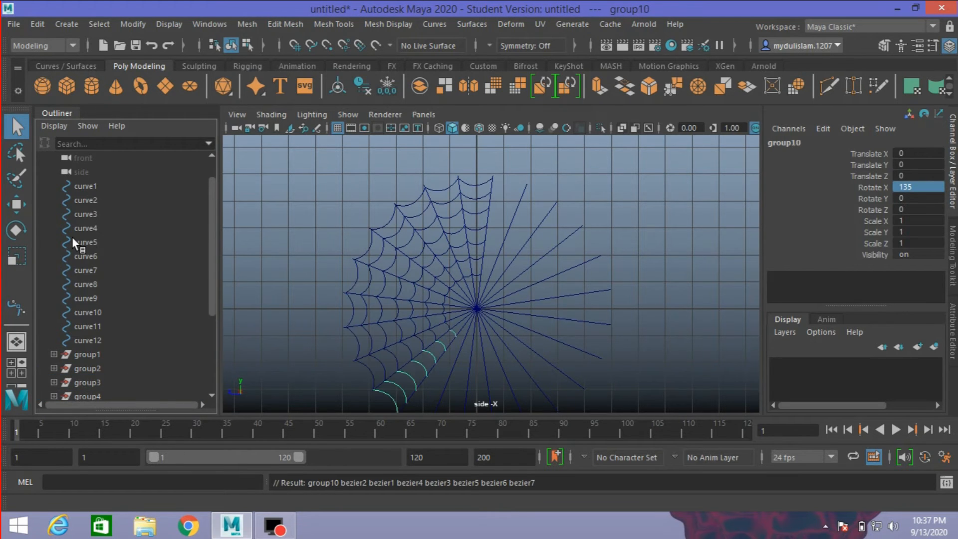
type("-135")
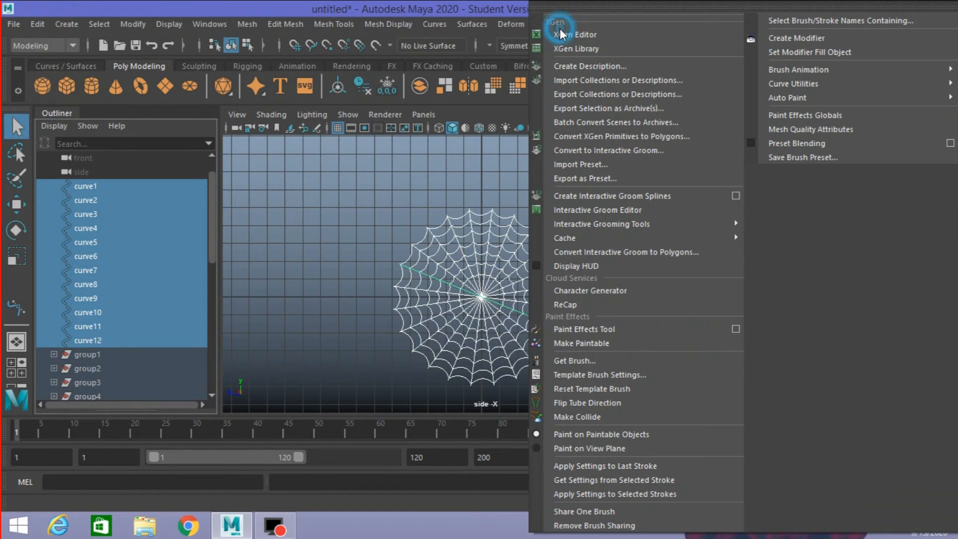
mouse_move(793, 84)
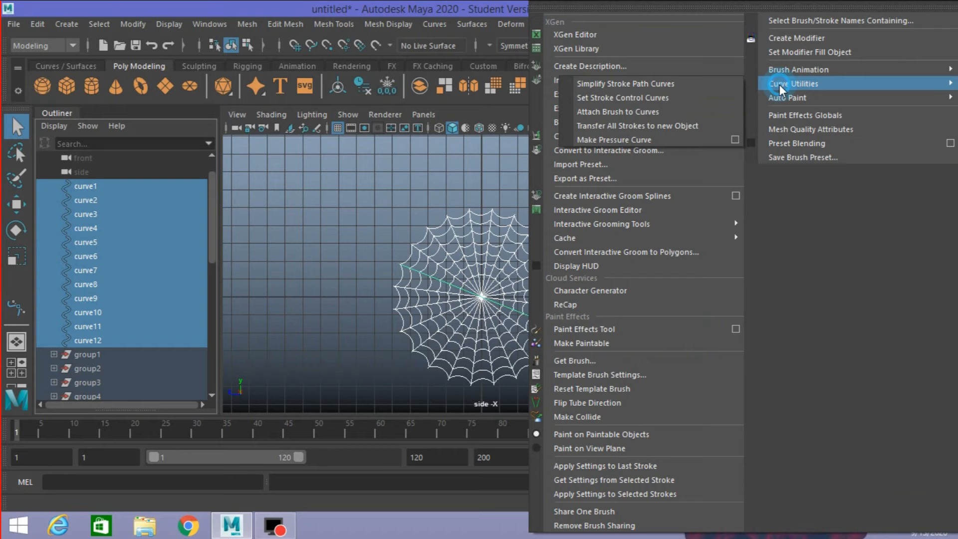
mouse_move(617, 111)
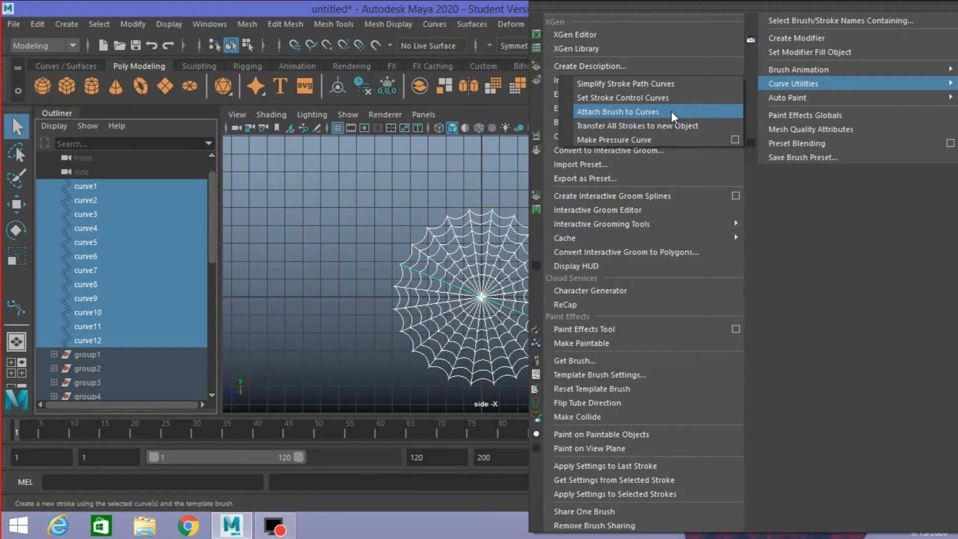
Step: Apply Attach Brush to Curves to the selected web curves for thick black strands
left_click(618, 112)
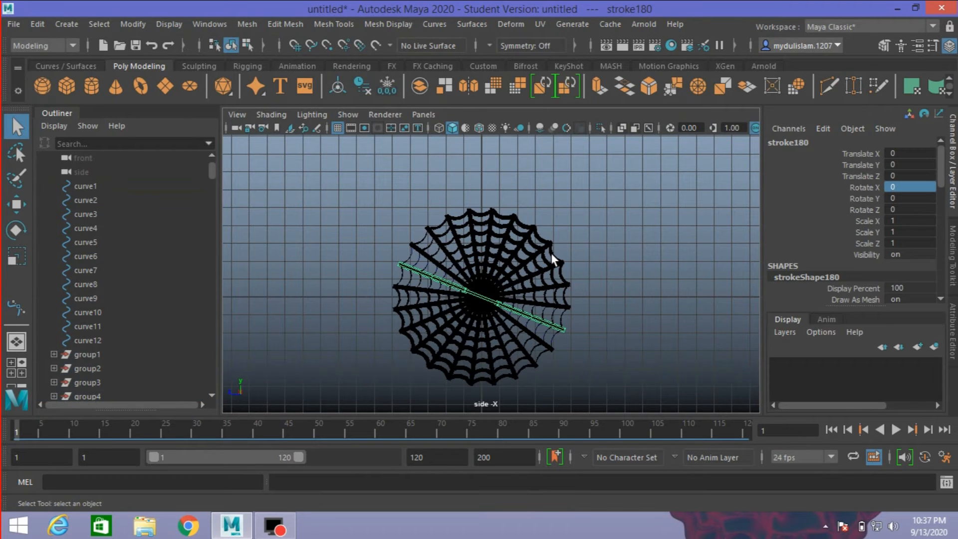
mouse_move(323, 190)
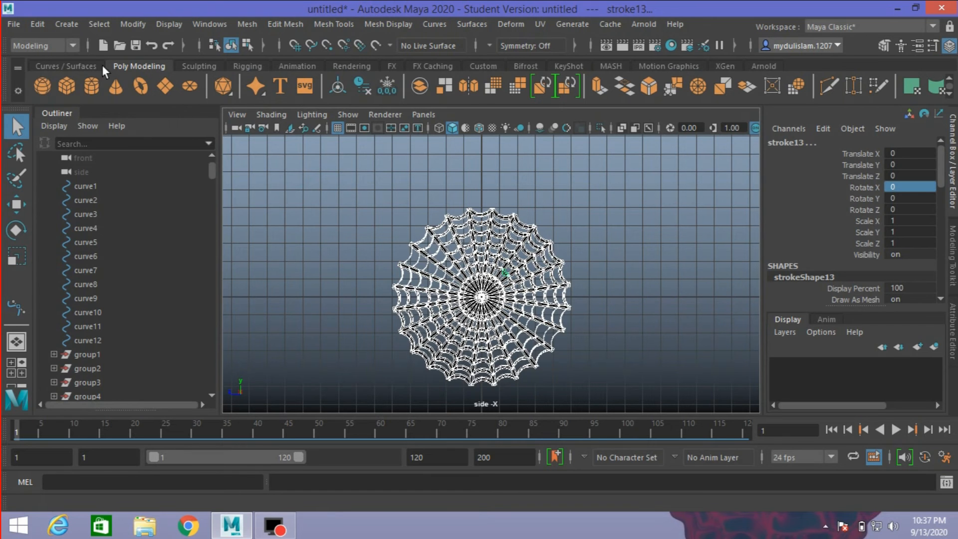
Step: Convert the Paint Effects web stroke into polygon geometry
left_click(133, 24)
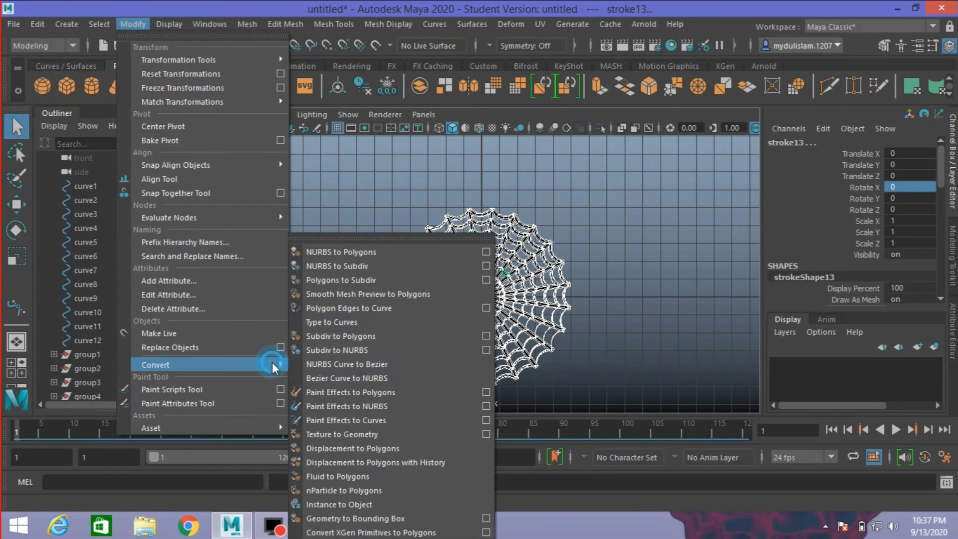
mouse_move(346, 419)
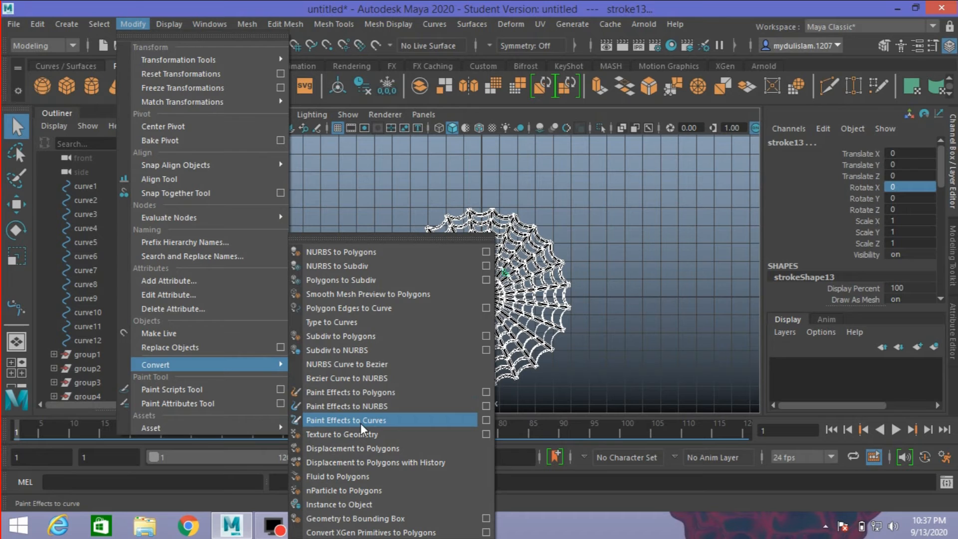
mouse_move(350, 392)
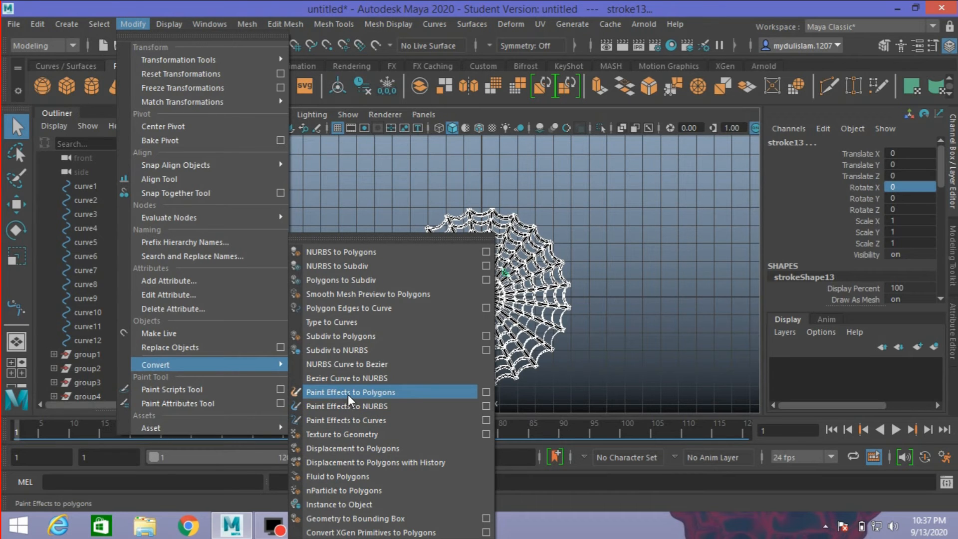
left_click(351, 392)
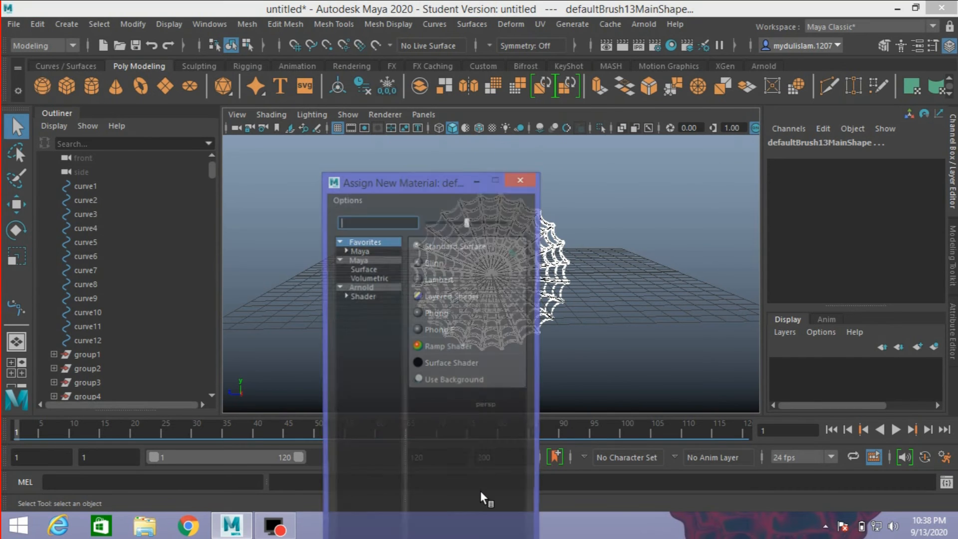
Step: Assign a new Blinn material to the web mesh and set blinn1's colour to red
left_click(435, 263)
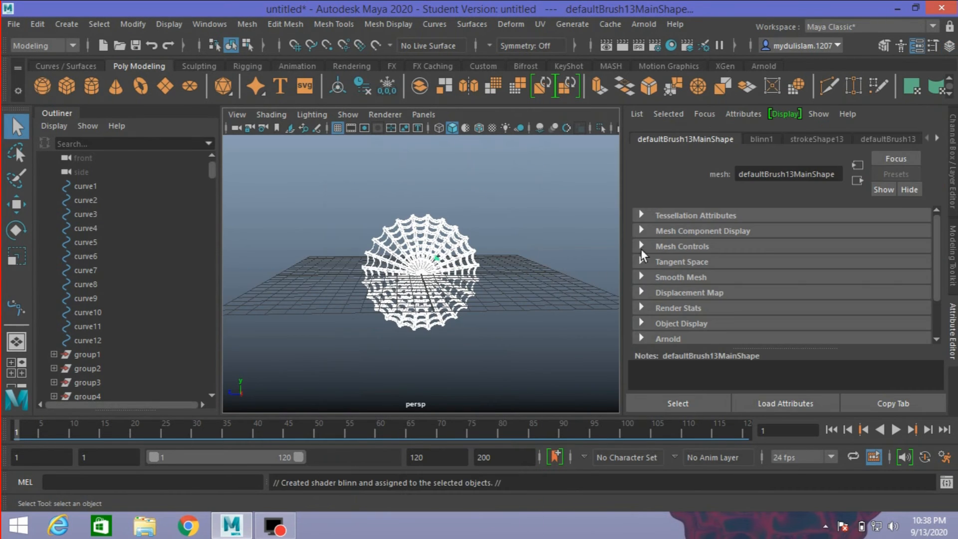
left_click(938, 142)
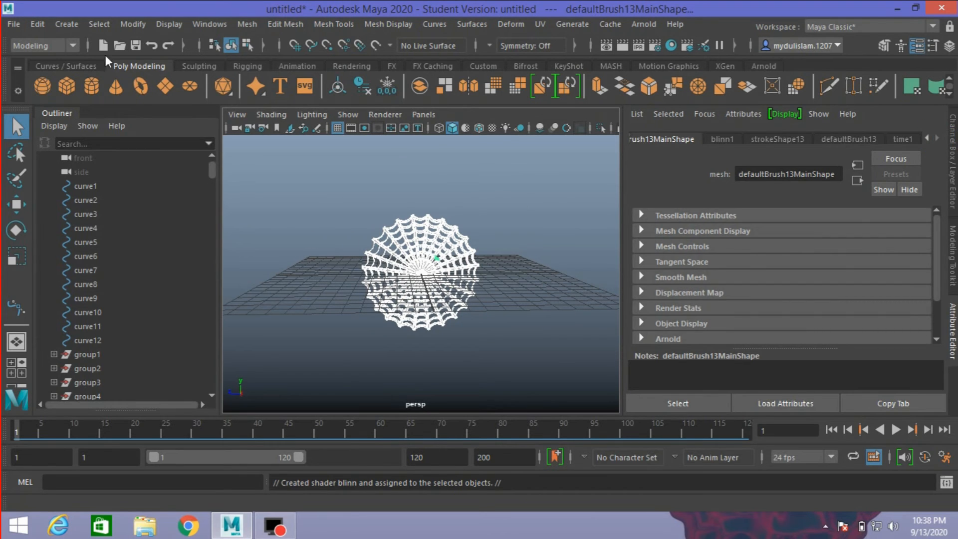
left_click(36, 24)
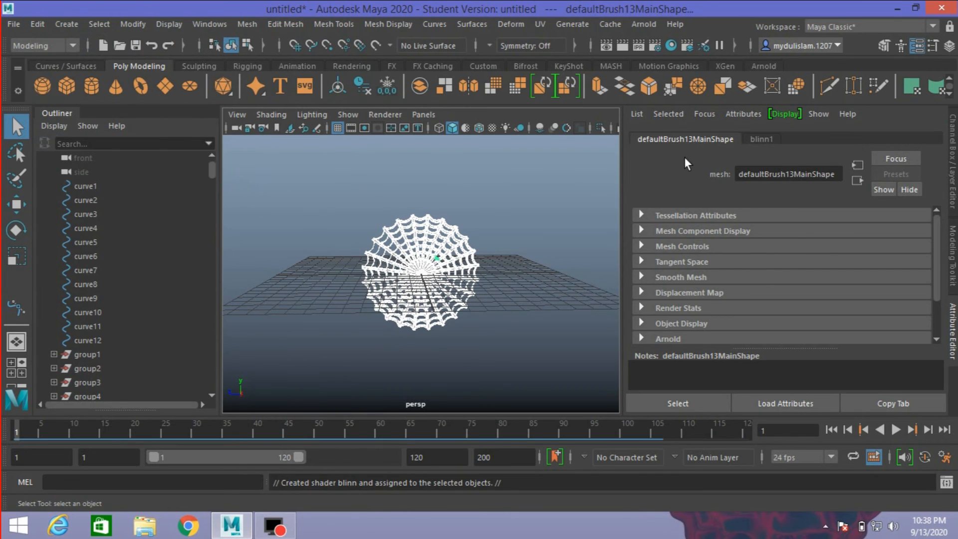
left_click(761, 138)
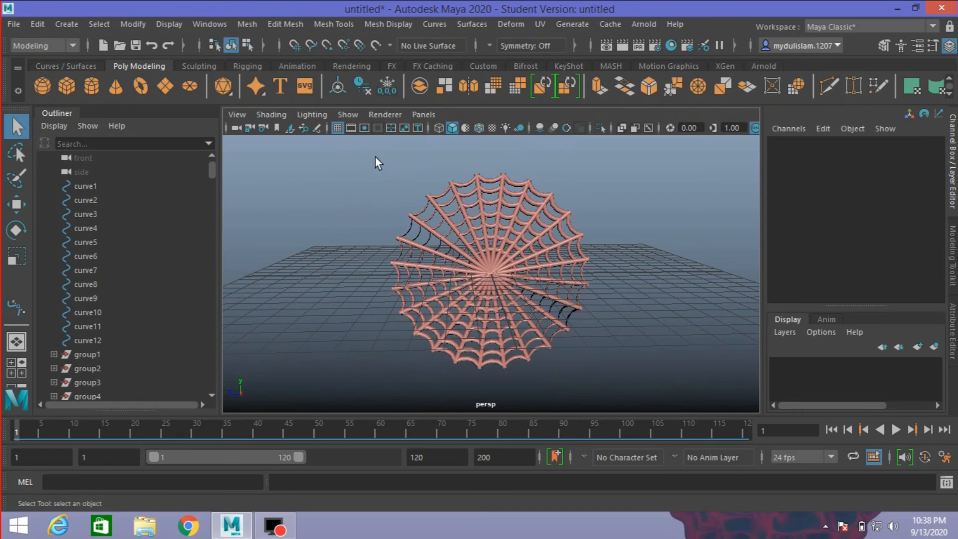
Step: Enable two-sided lighting and combine all web mesh pieces into group24_bezier3
left_click(311, 114)
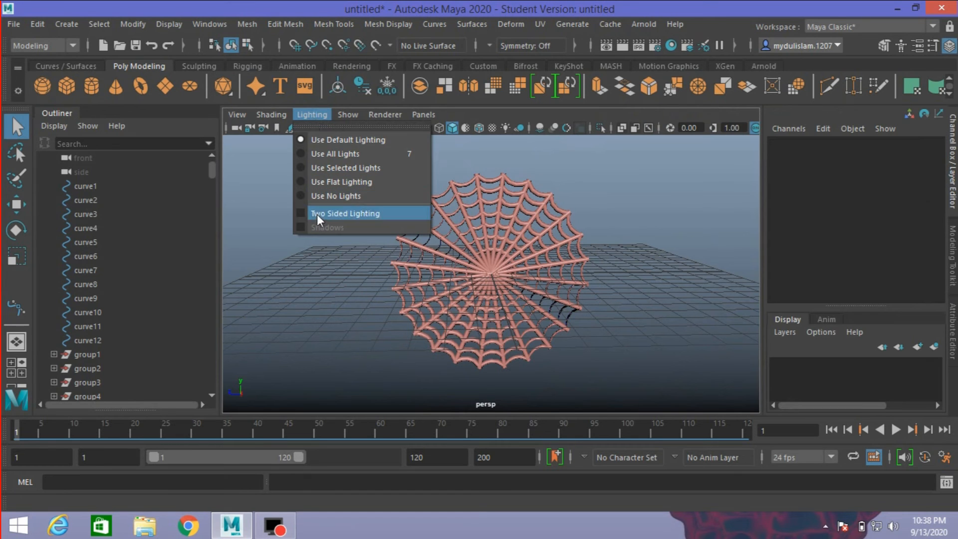
left_click(345, 213)
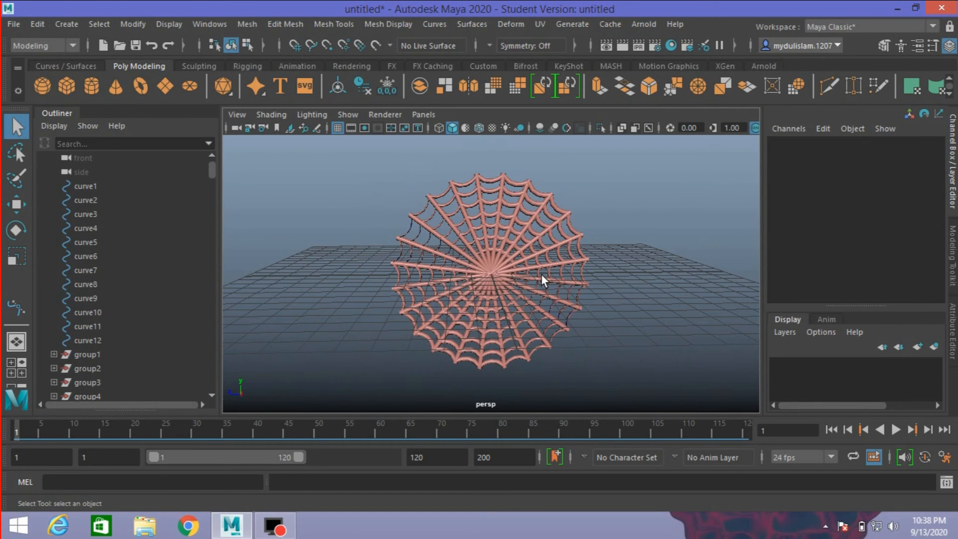
scroll("down", 3)
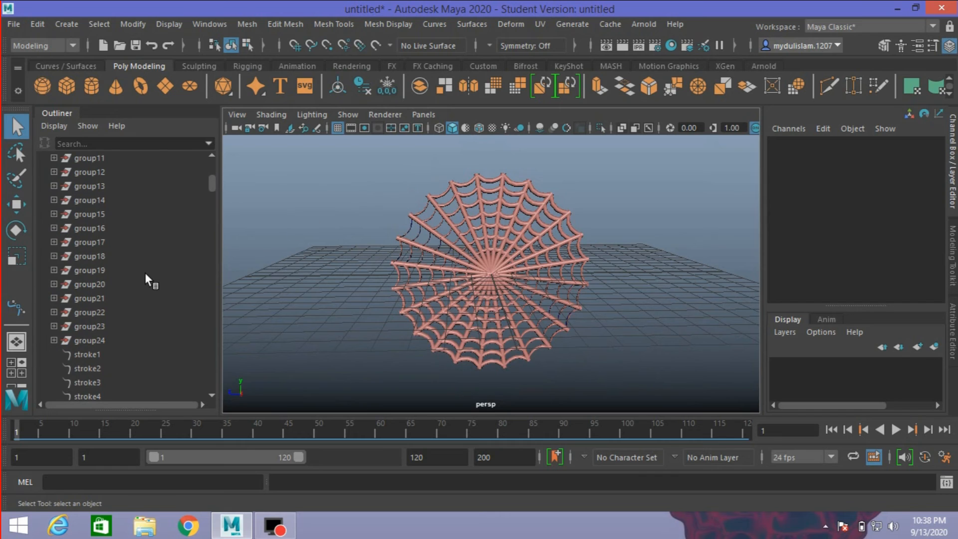
left_click_drag(345, 173, 532, 315)
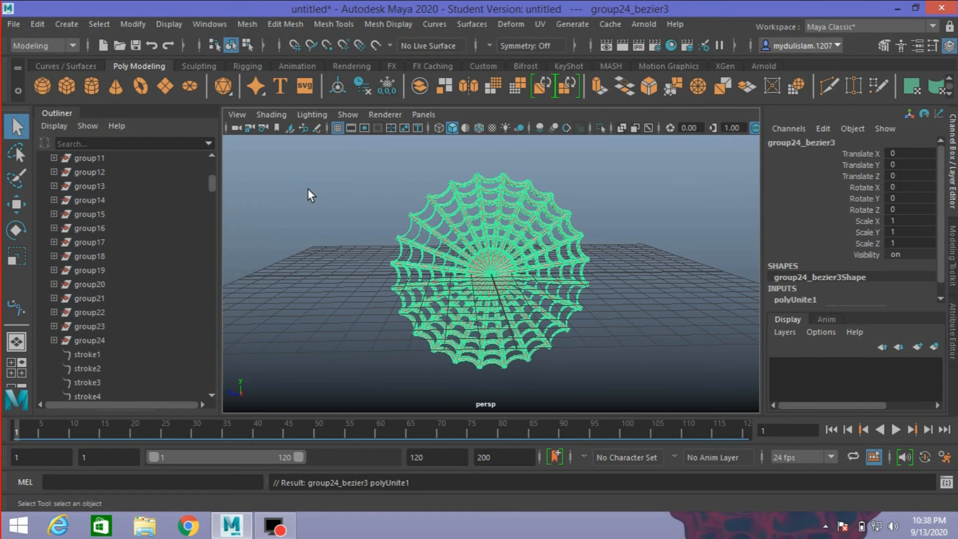
left_click(37, 24)
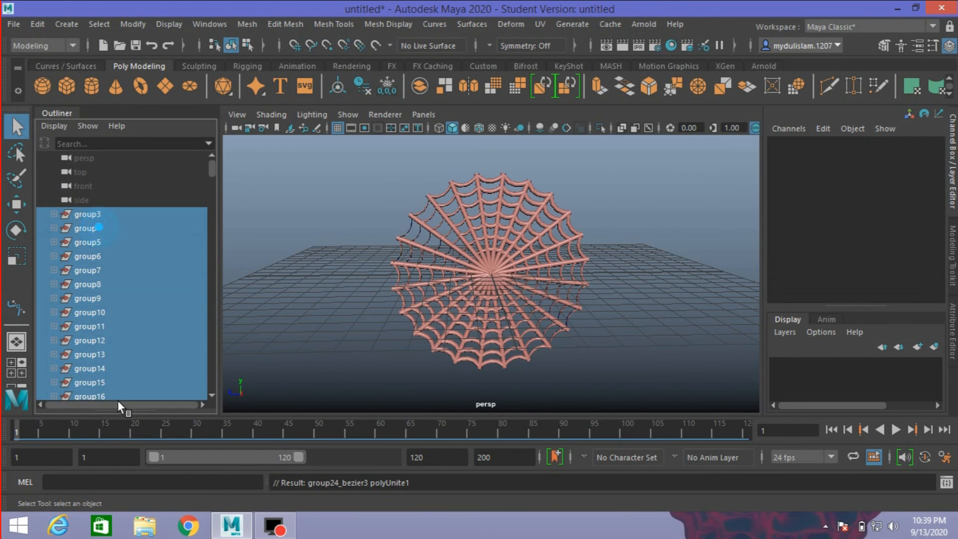
Step: Select the leftover curve groups and stroke nodes in the Outliner and delete them
scroll("down", 3)
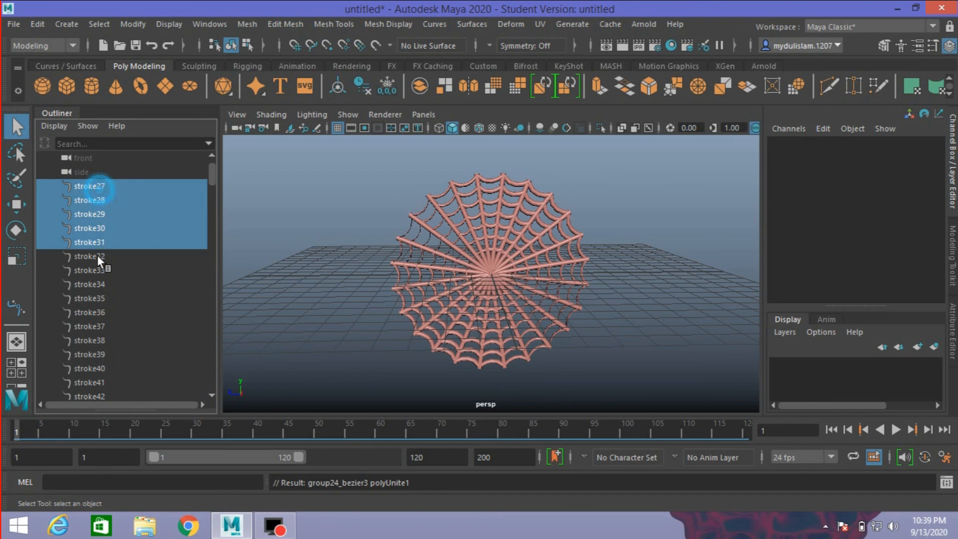
scroll("down", 3)
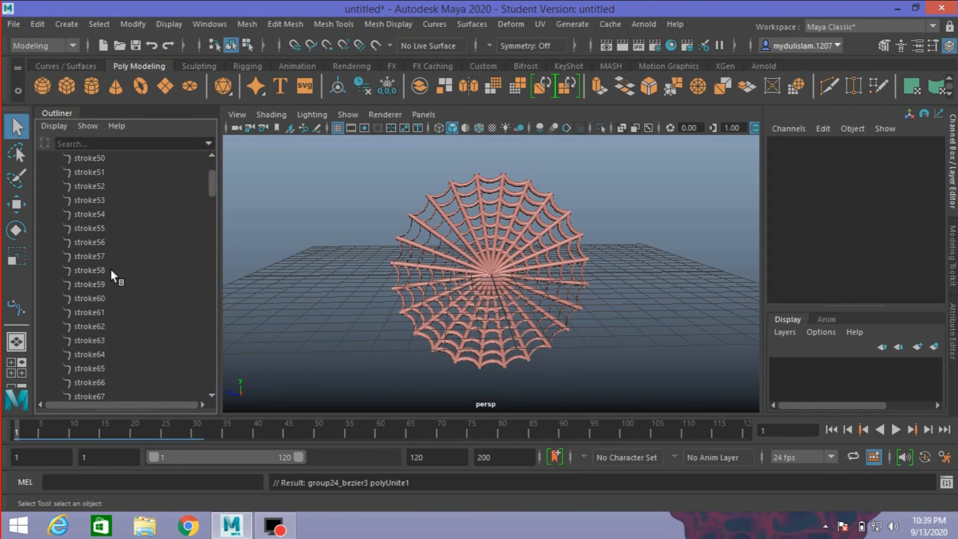
left_click(88, 214)
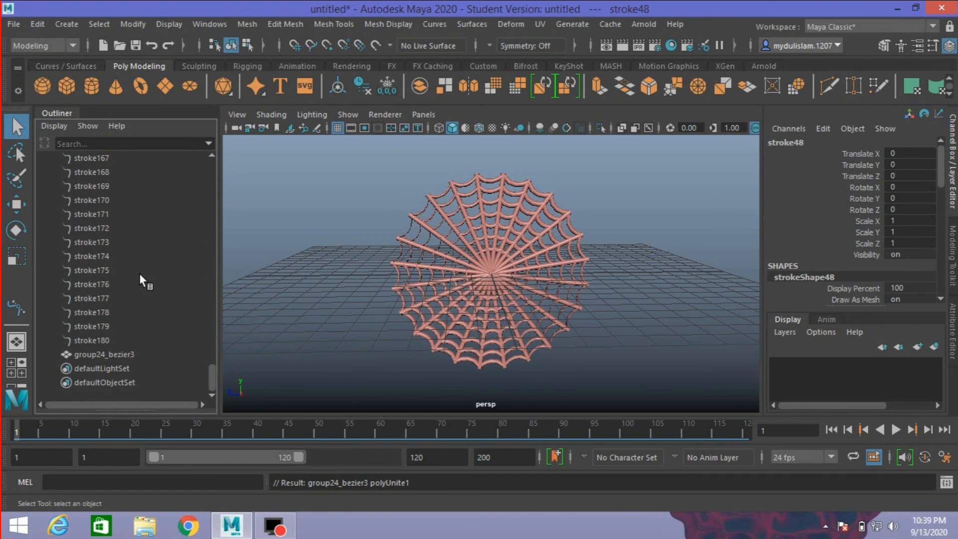
mouse_move(124, 340)
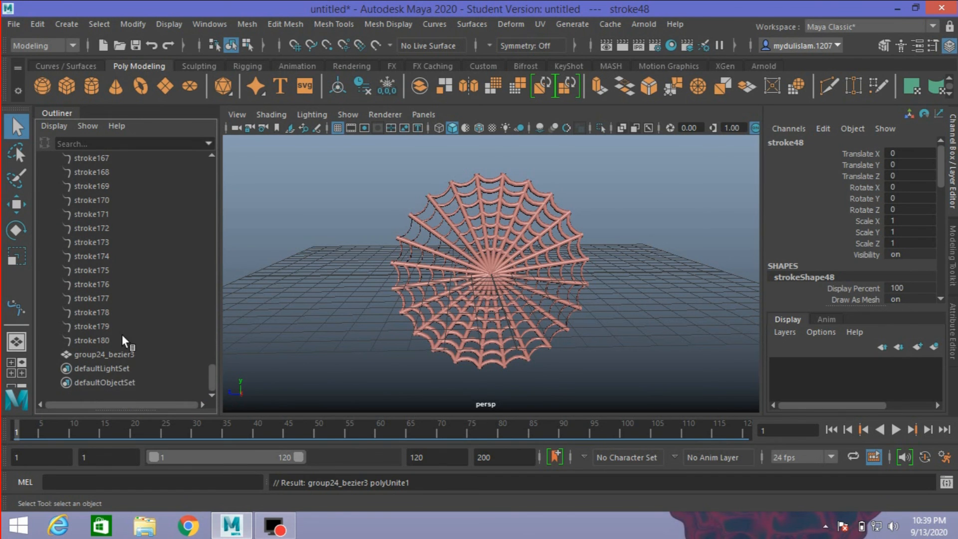
left_click(92, 341)
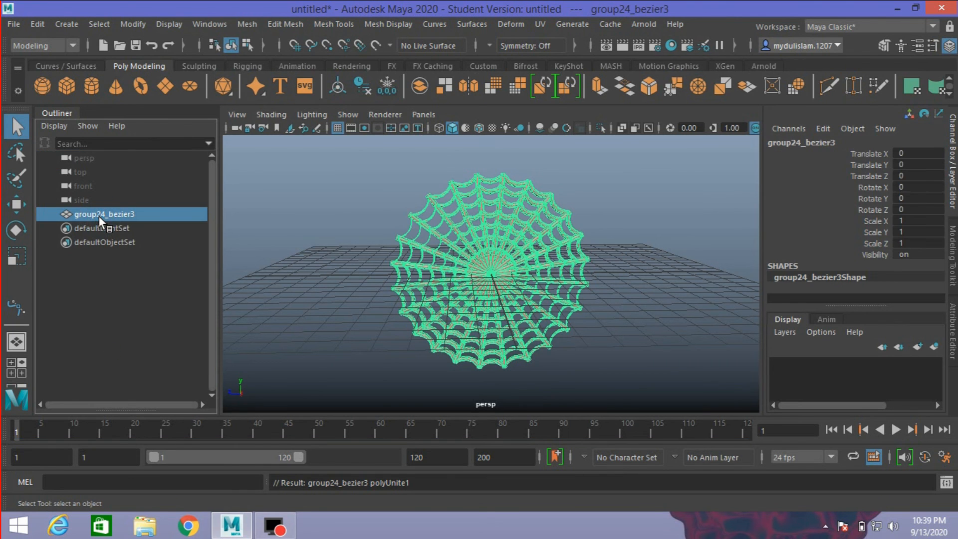
Step: Rename group24_bezier3 to spider_web, then orbit the perspective view to see the web
type("sp")
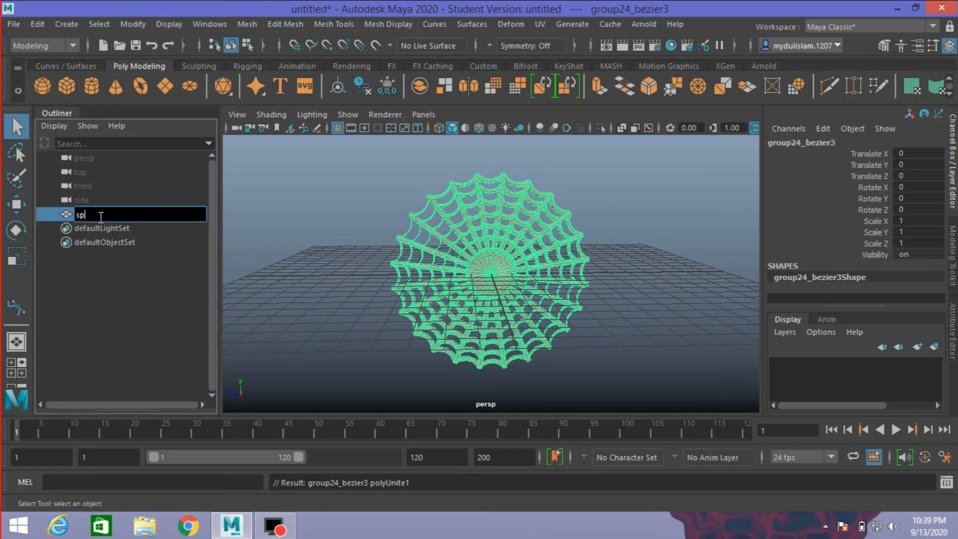
type("ider")
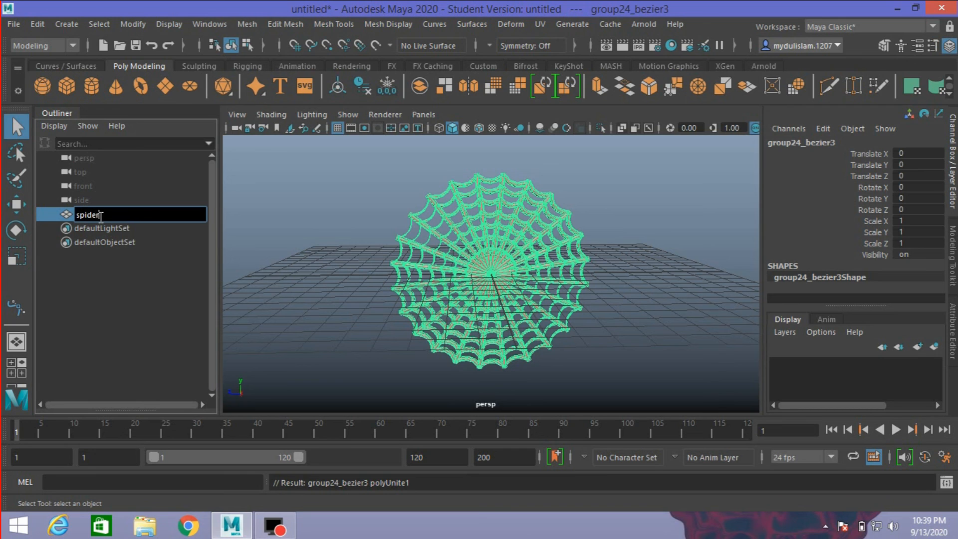
type("net")
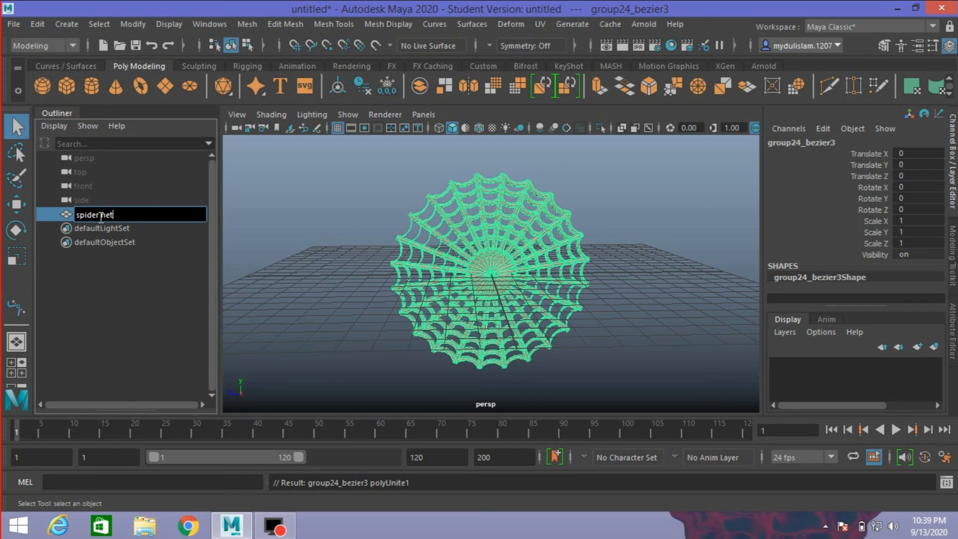
key("BackSpace")
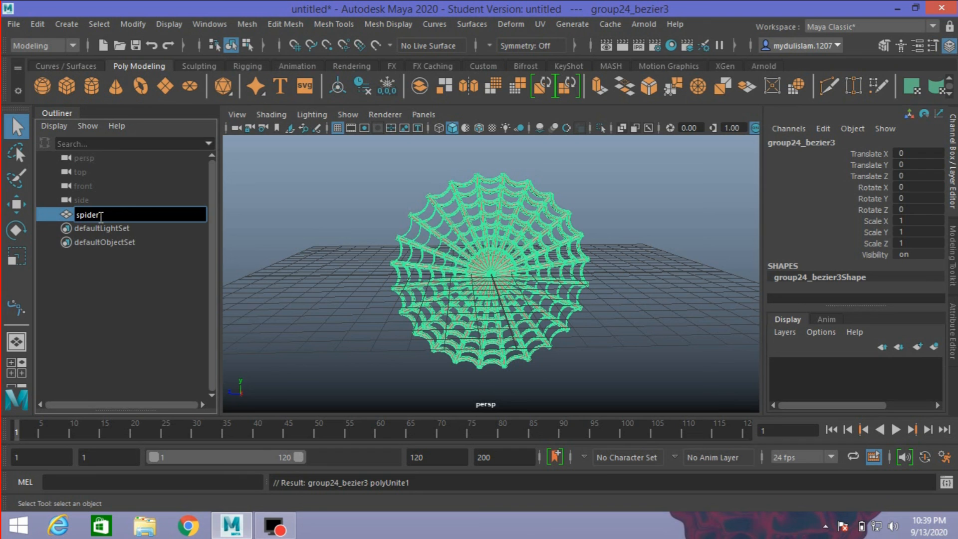
type("web")
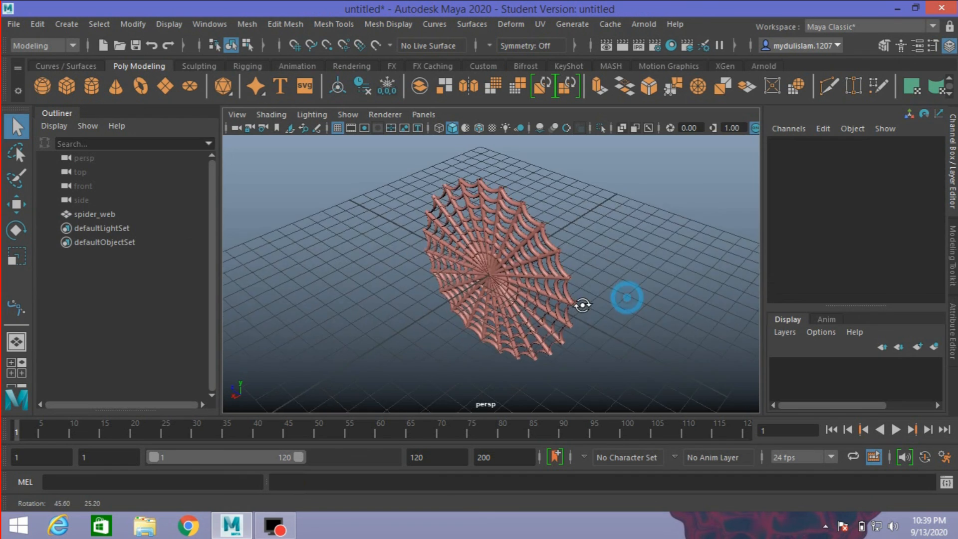
left_click_drag(626, 299, 583, 304)
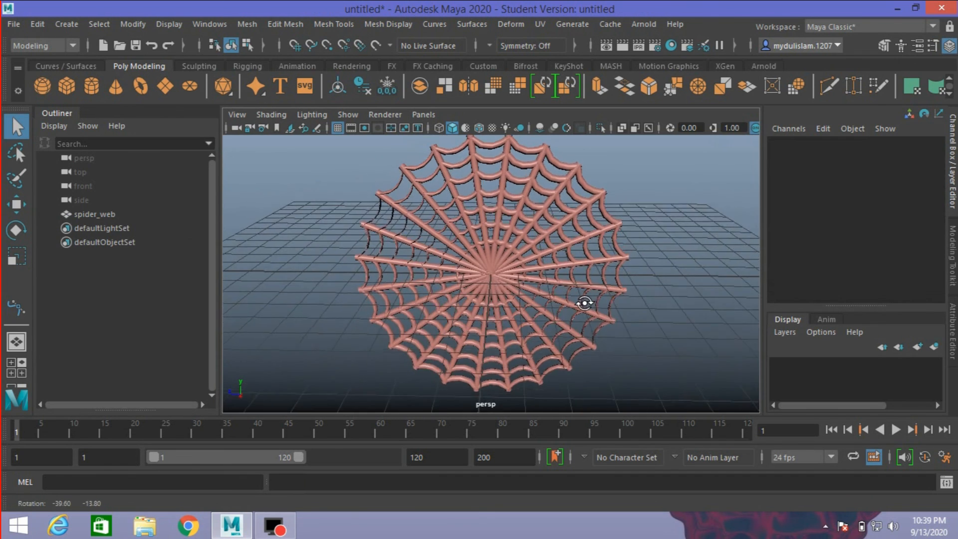